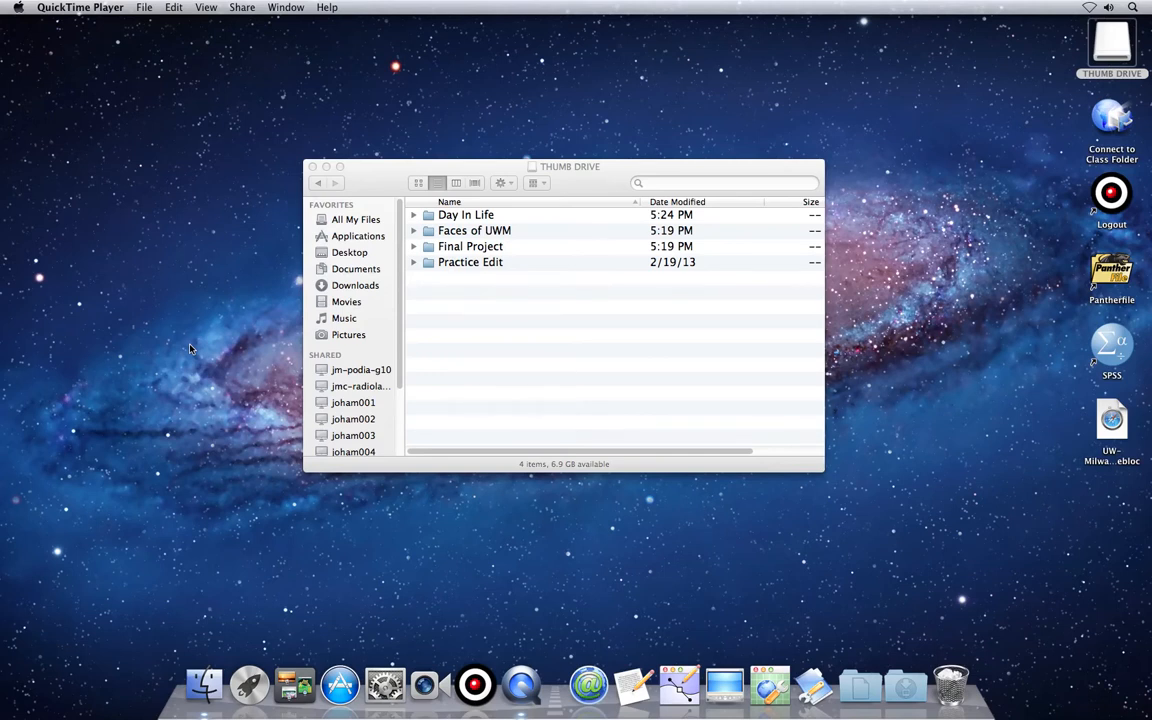
{"action": "mouse_move", "coordinate": [368, 194]}
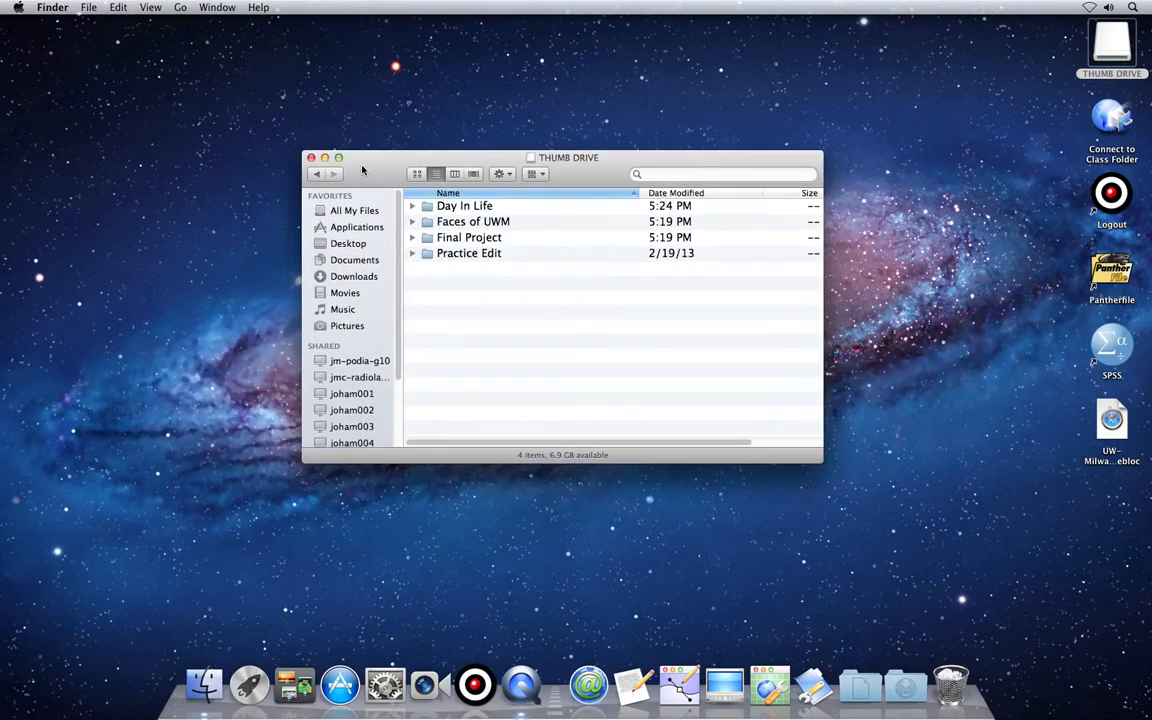
{"action": "mouse_move", "coordinate": [598, 172]}
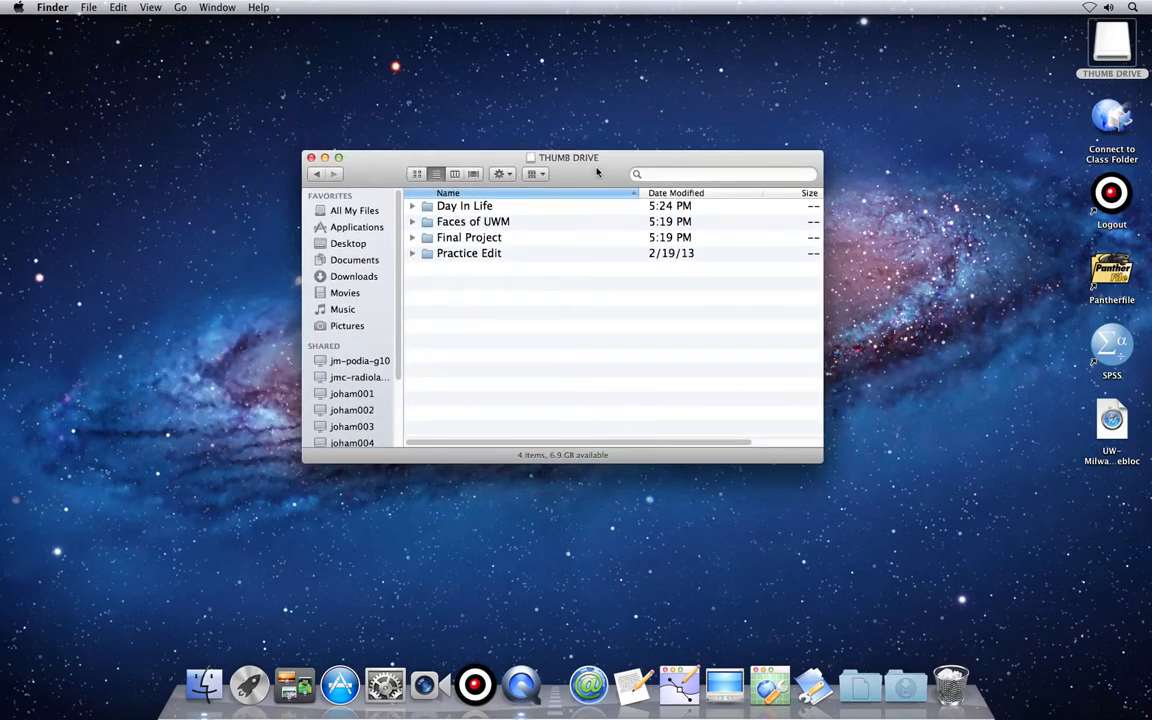
{"action": "mouse_move", "coordinate": [530, 276]}
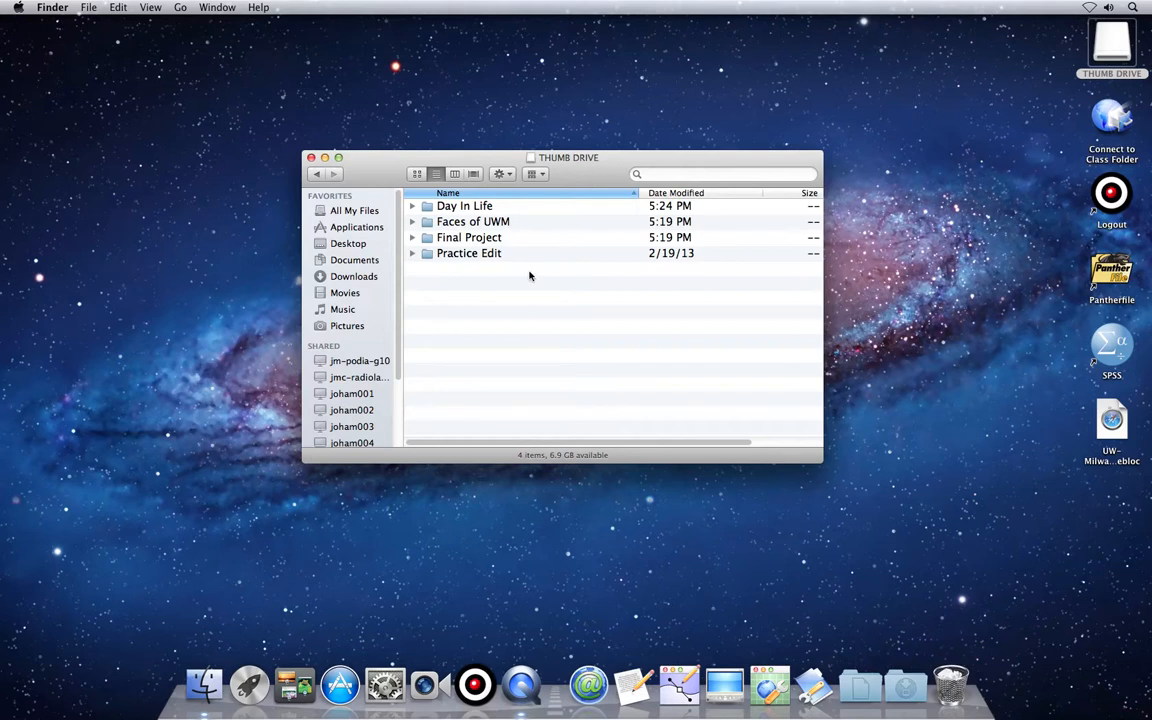
{"action": "mouse_move", "coordinate": [456, 210]}
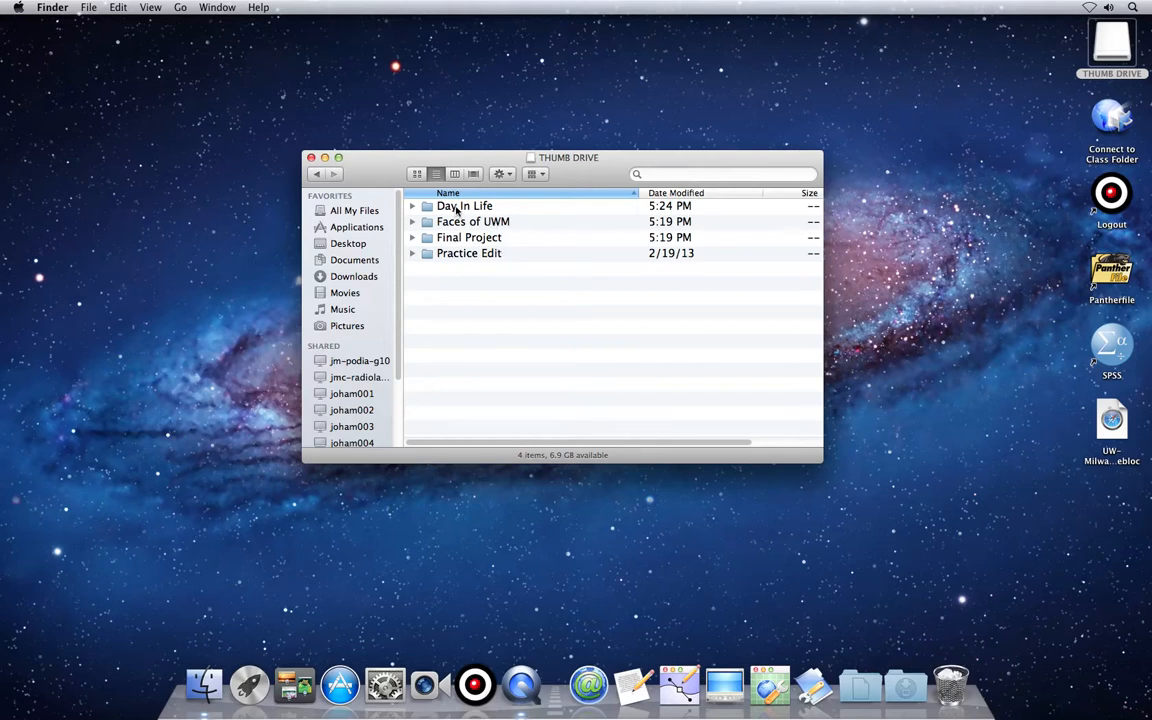
Browse into the Day In Life project folder to check its Day_In_Life.ssproj file, then return to the thumb drive's top level
{"action": "left_click", "coordinate": [464, 206]}
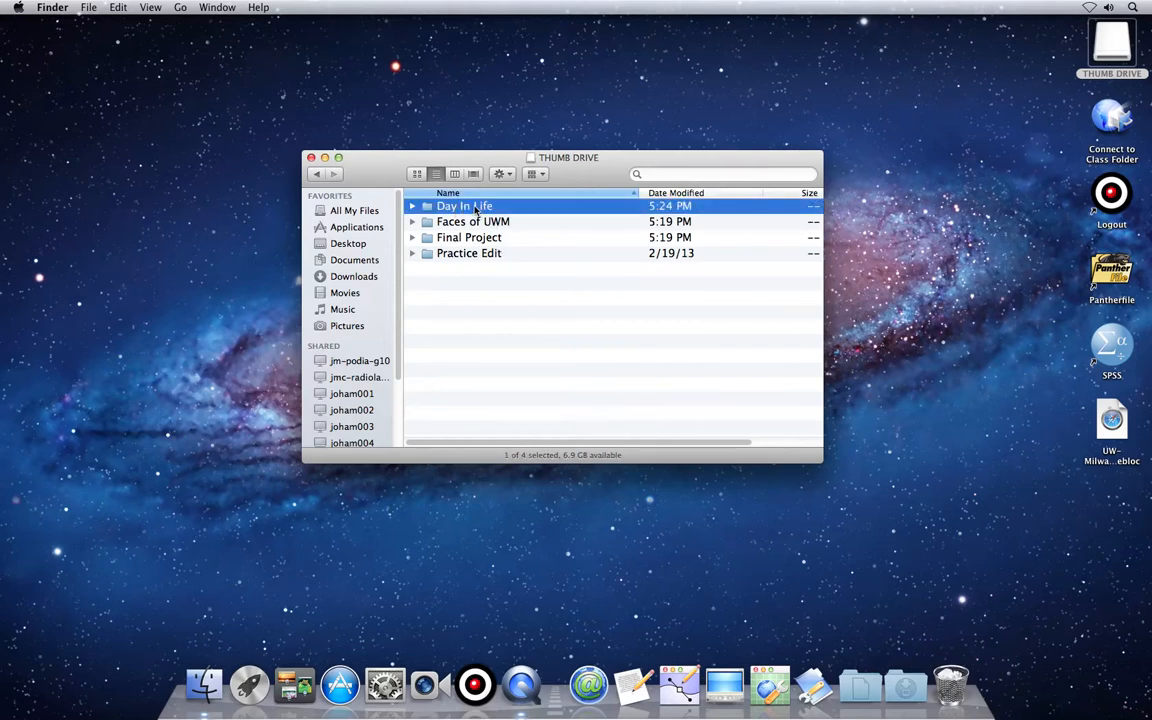
{"action": "double_click", "coordinate": [464, 206]}
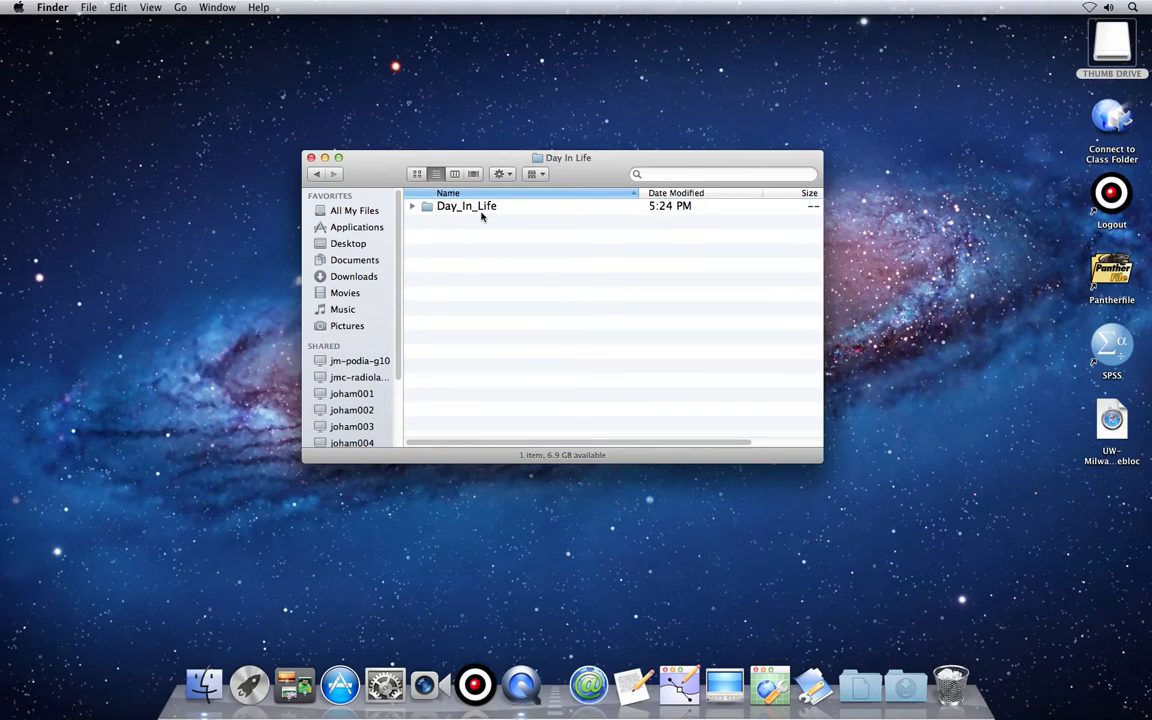
{"action": "left_click", "coordinate": [466, 206]}
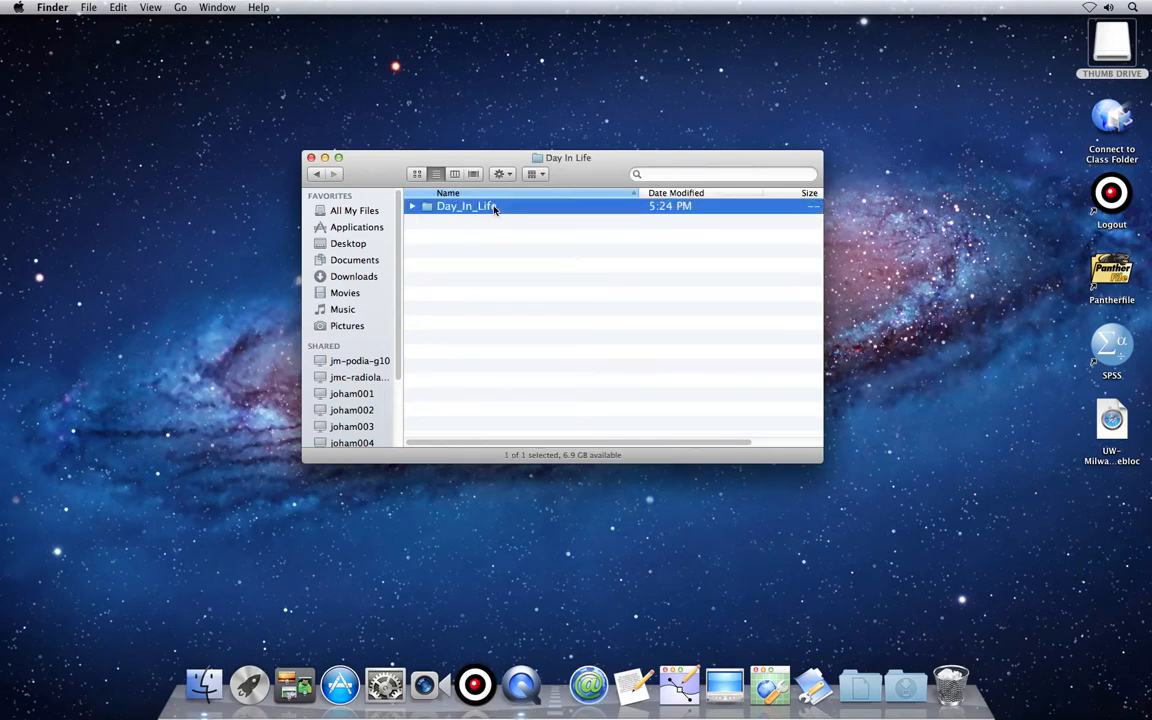
{"action": "double_click", "coordinate": [466, 204]}
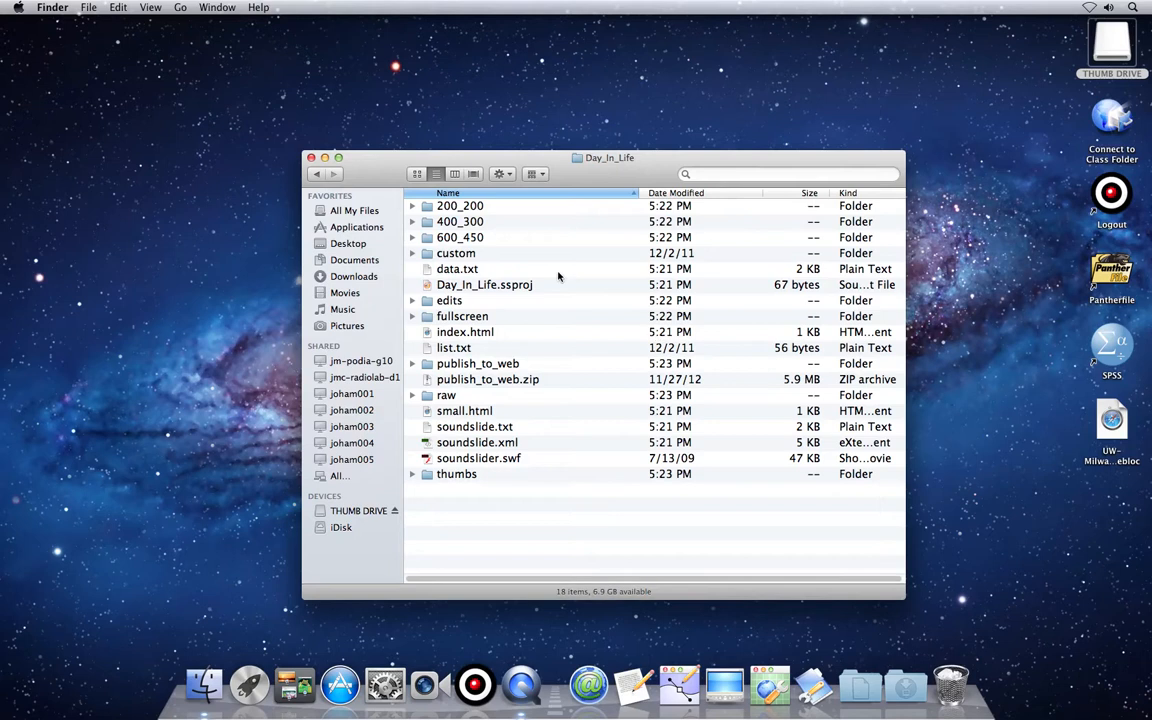
{"action": "left_click", "coordinate": [484, 284]}
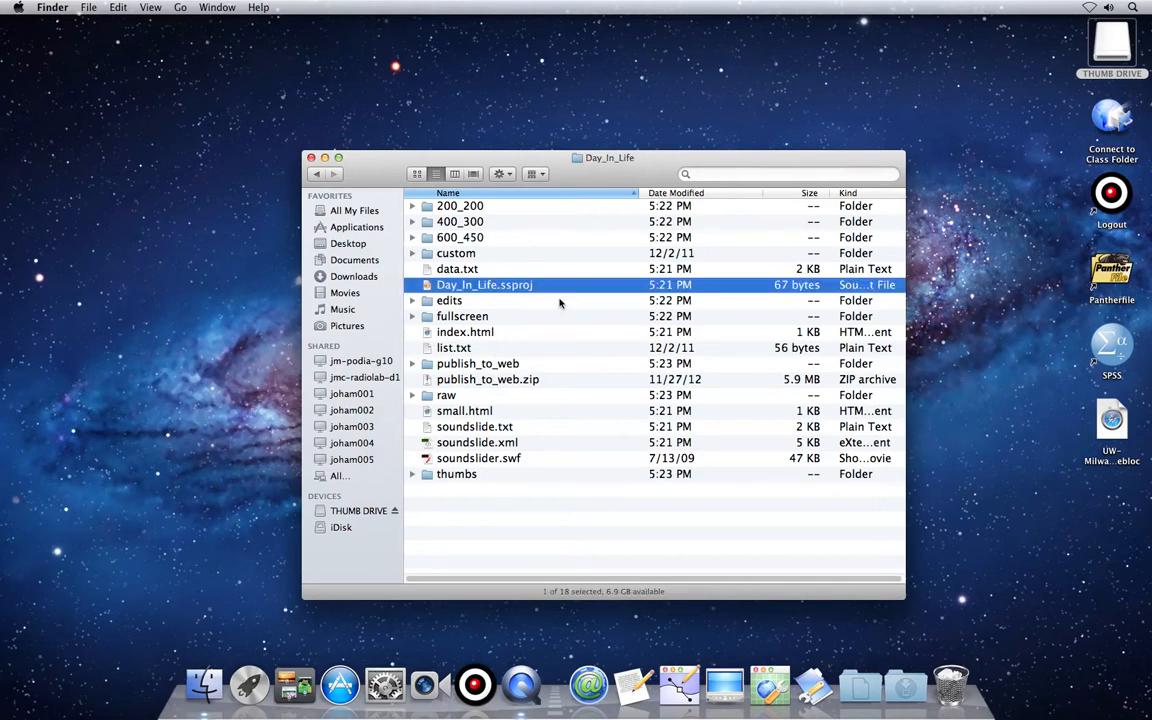
{"action": "left_click", "coordinate": [460, 204]}
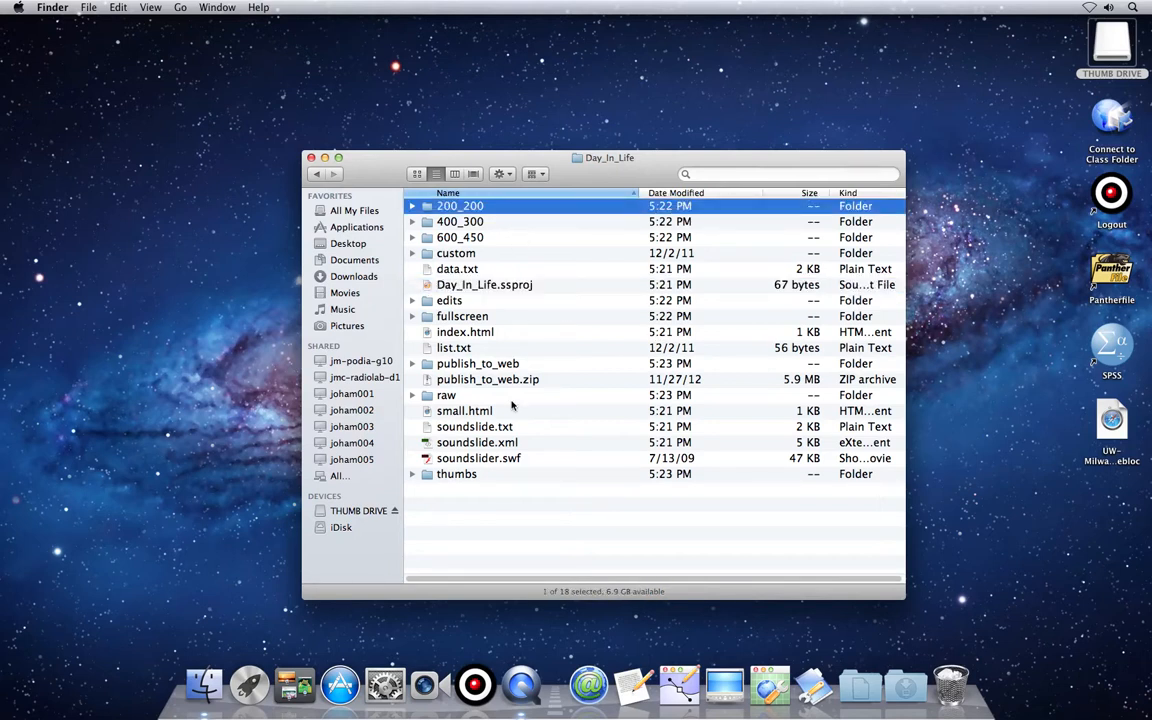
{"action": "mouse_move", "coordinate": [588, 480]}
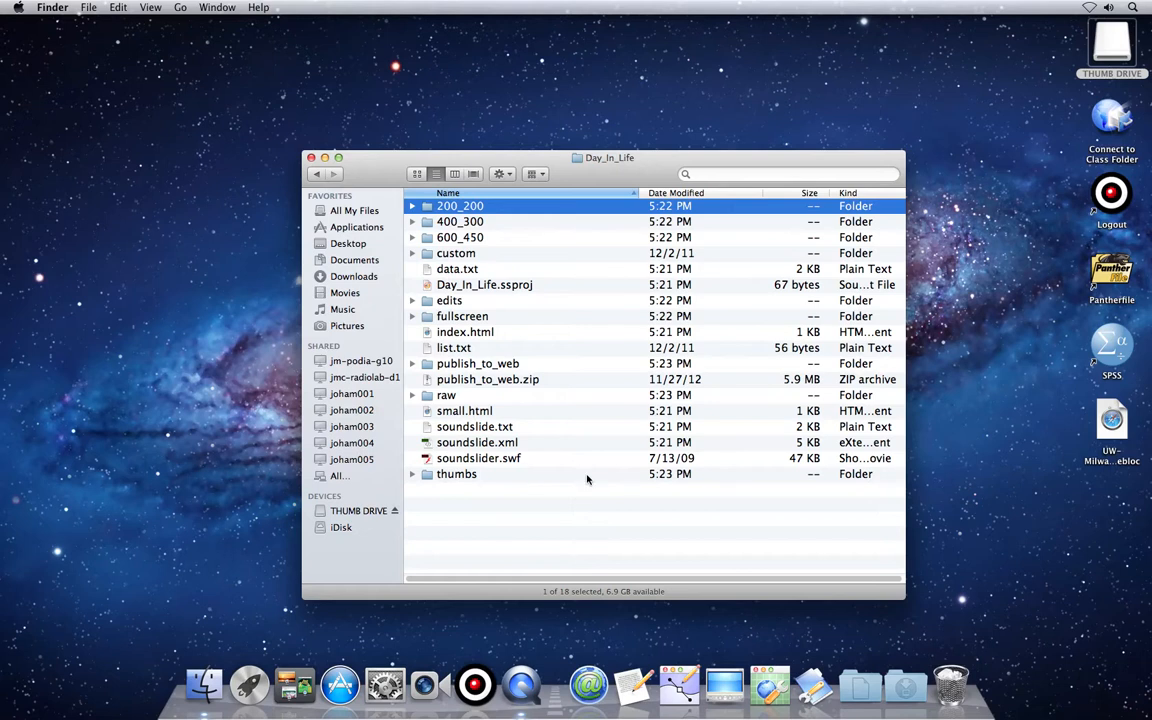
{"action": "mouse_move", "coordinate": [552, 236]}
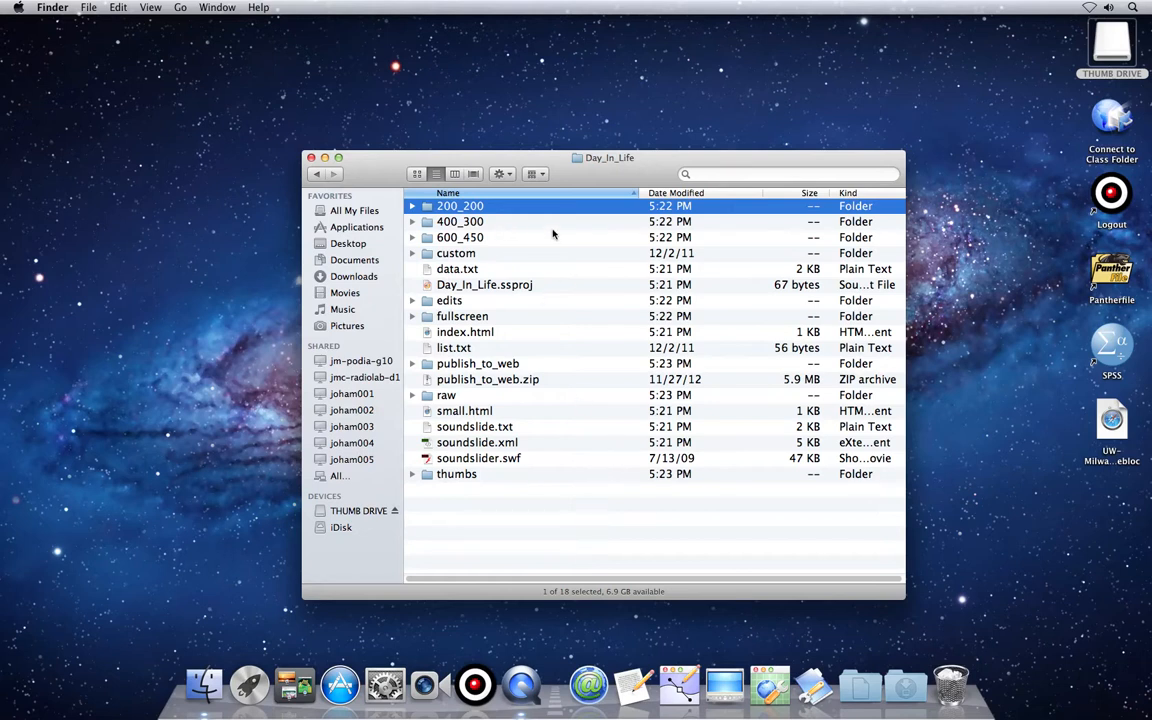
{"action": "left_click", "coordinate": [484, 284]}
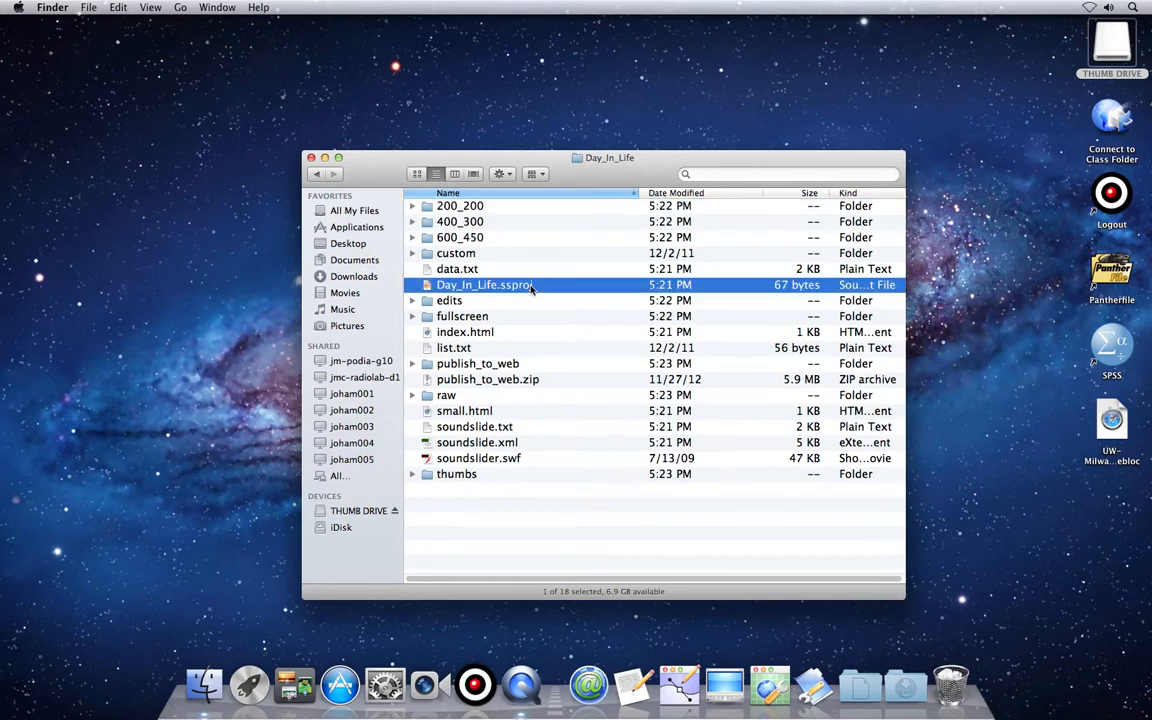
{"action": "mouse_move", "coordinate": [564, 308]}
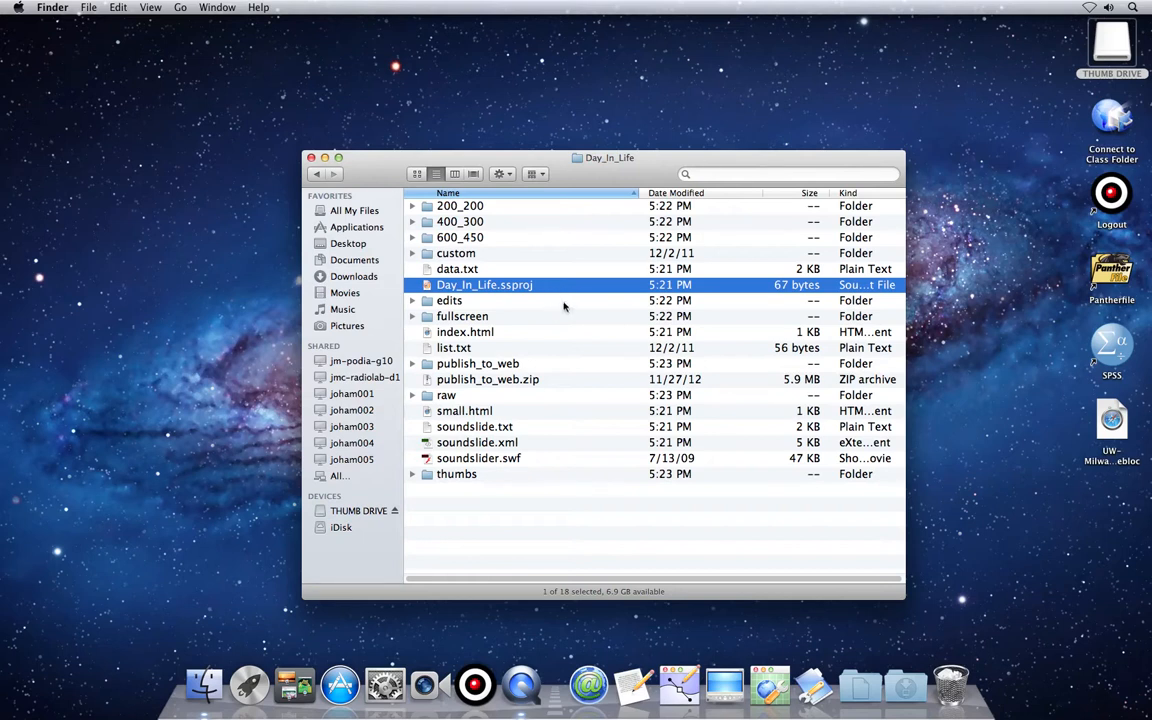
{"action": "left_click", "coordinate": [316, 174]}
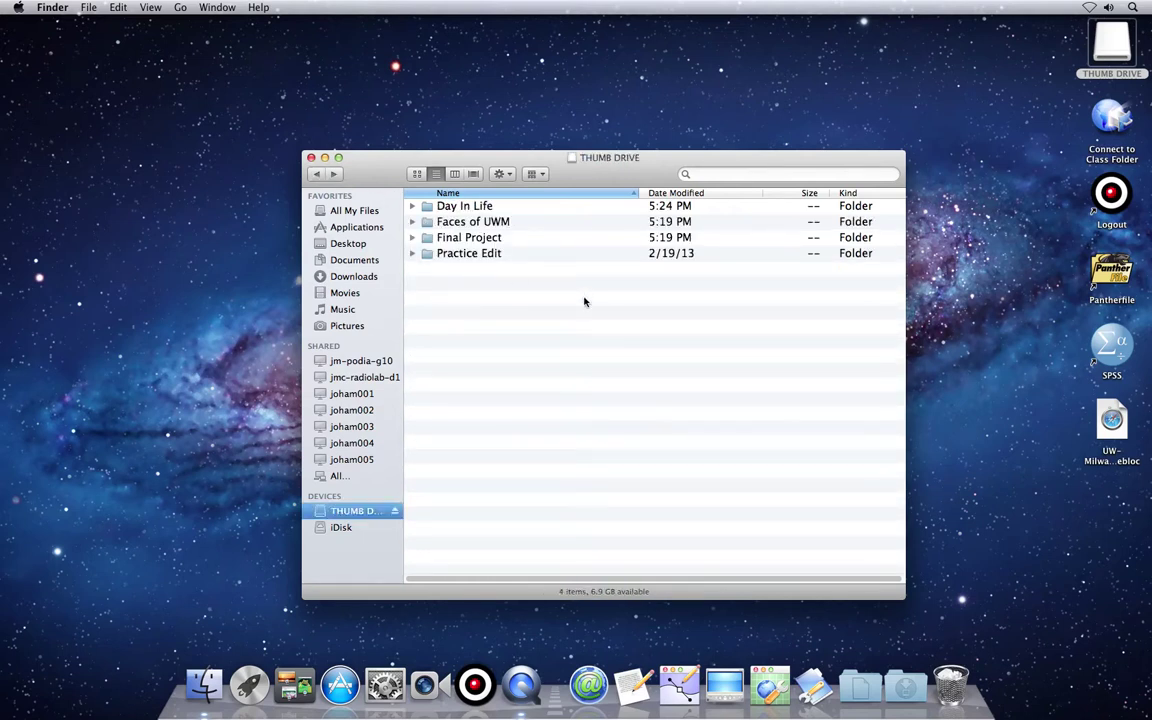
{"action": "mouse_move", "coordinate": [522, 252]}
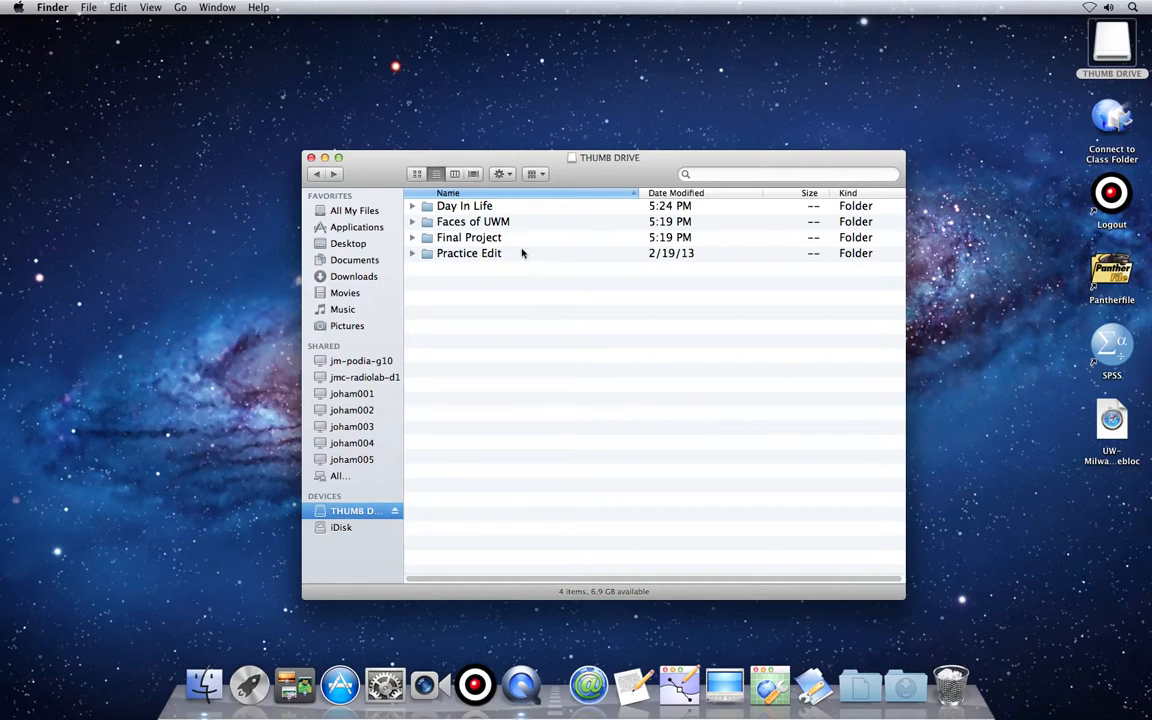
Open Practice Edit and expand michelle-interview-multitrack to reveal its .sesx session file
{"action": "left_click", "coordinate": [468, 252]}
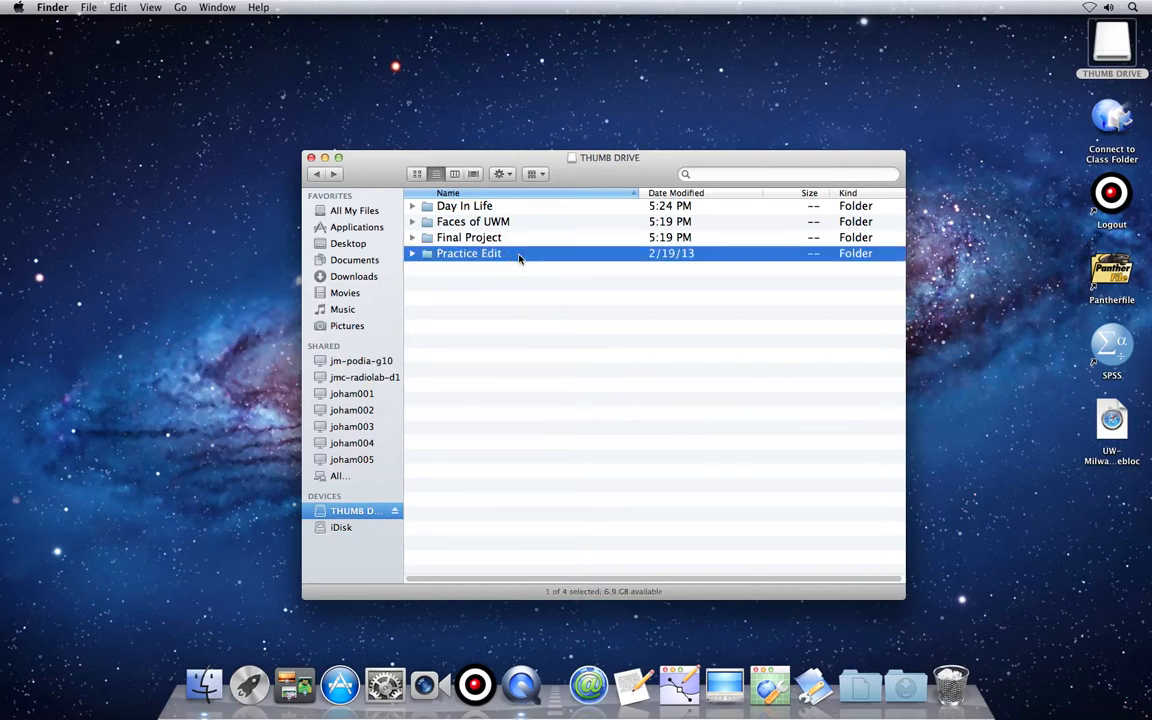
{"action": "double_click", "coordinate": [468, 252]}
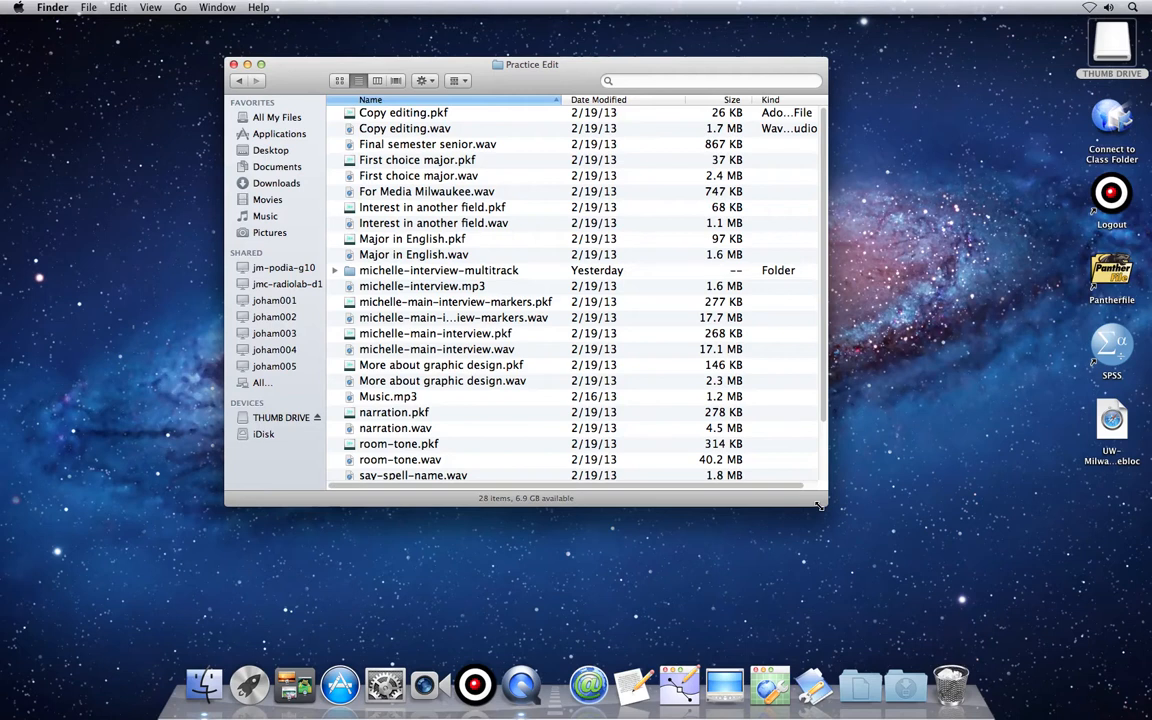
{"action": "left_click_drag", "start_coordinate": [818, 504], "coordinate": [936, 600]}
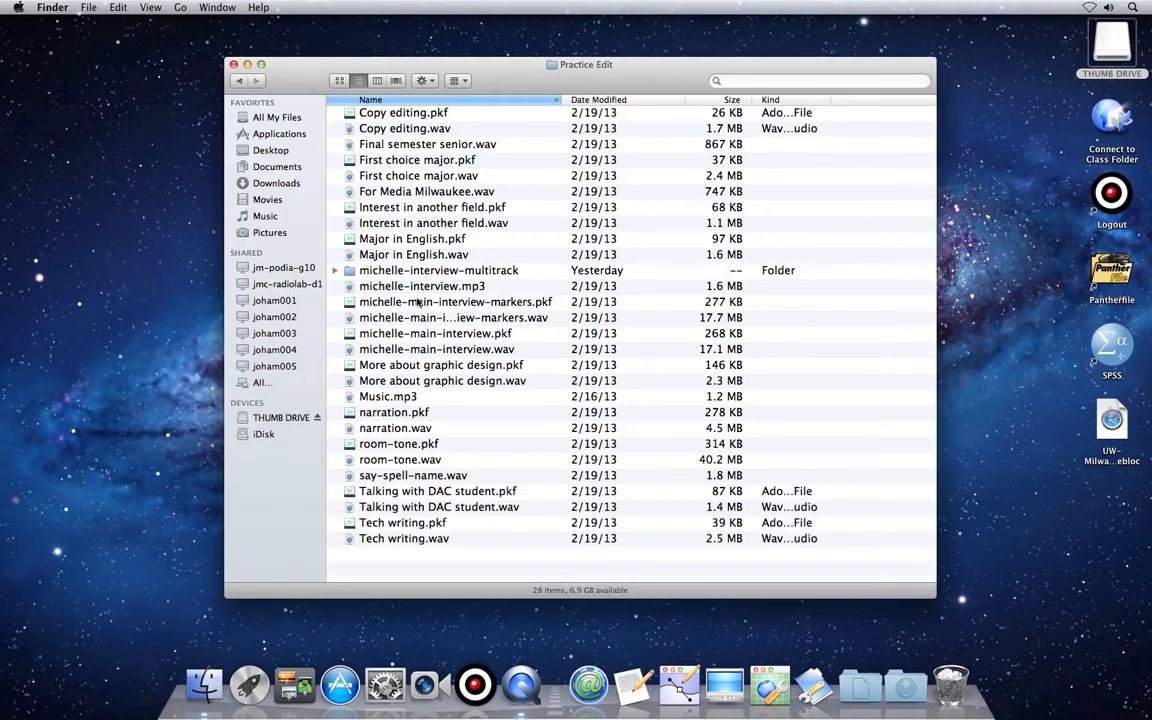
{"action": "left_click", "coordinate": [334, 270]}
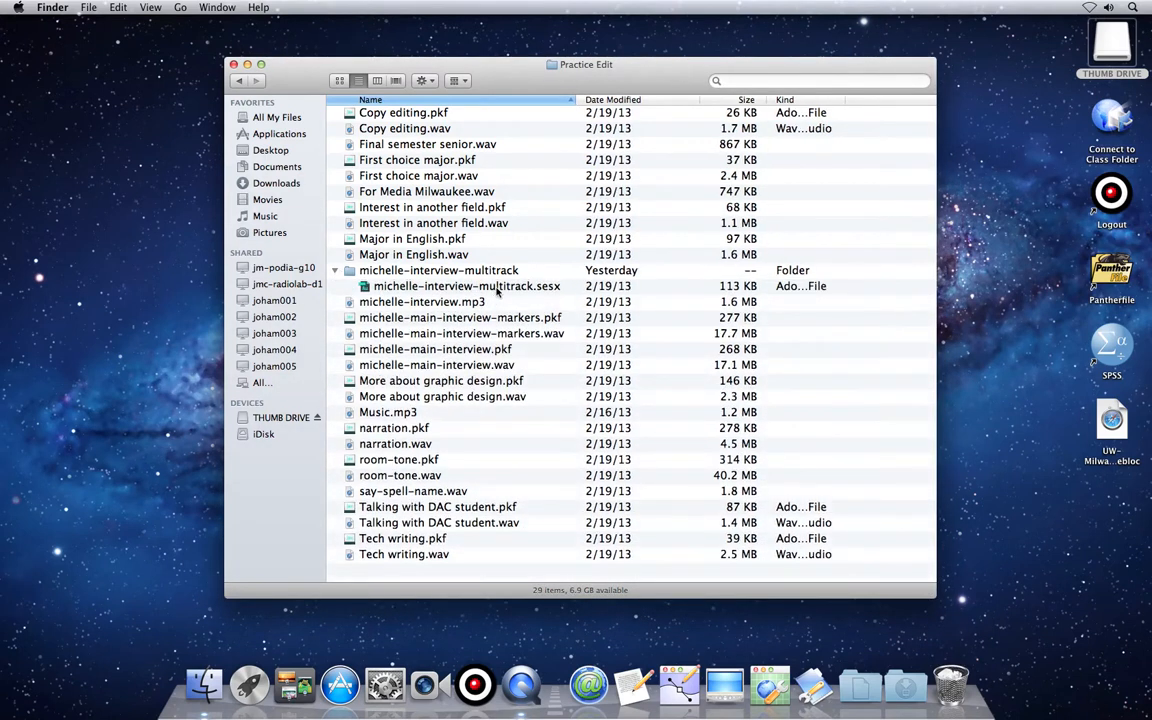
{"action": "left_click", "coordinate": [468, 286]}
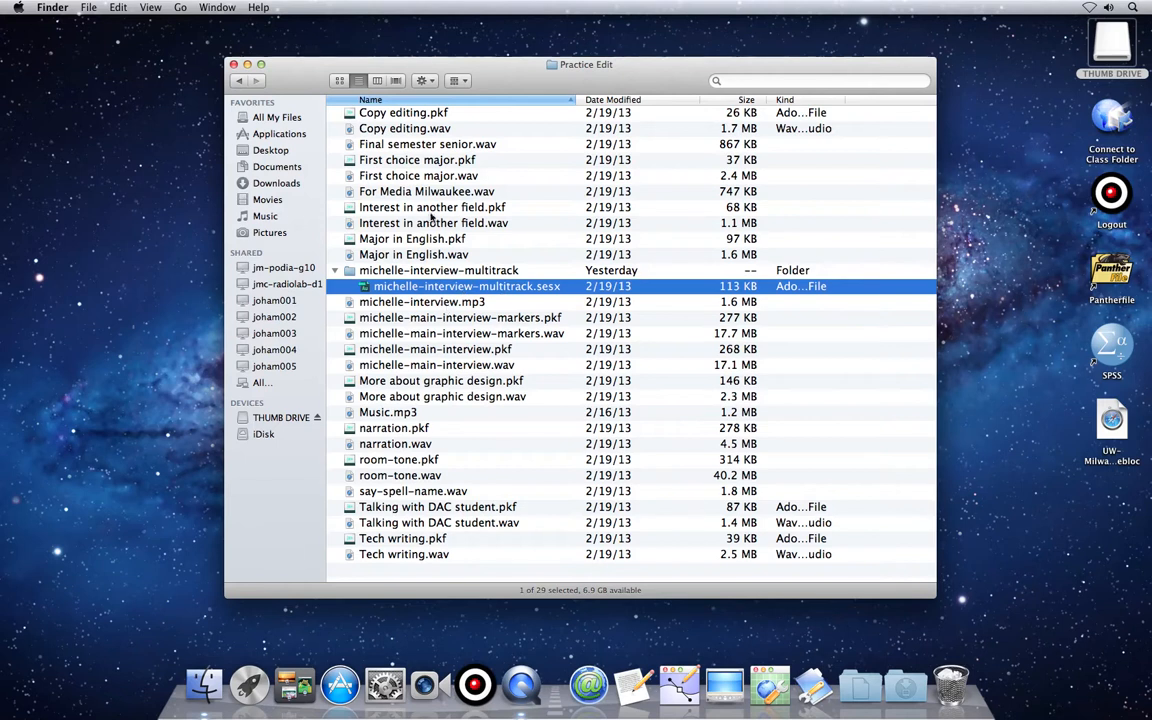
{"action": "mouse_move", "coordinate": [480, 272]}
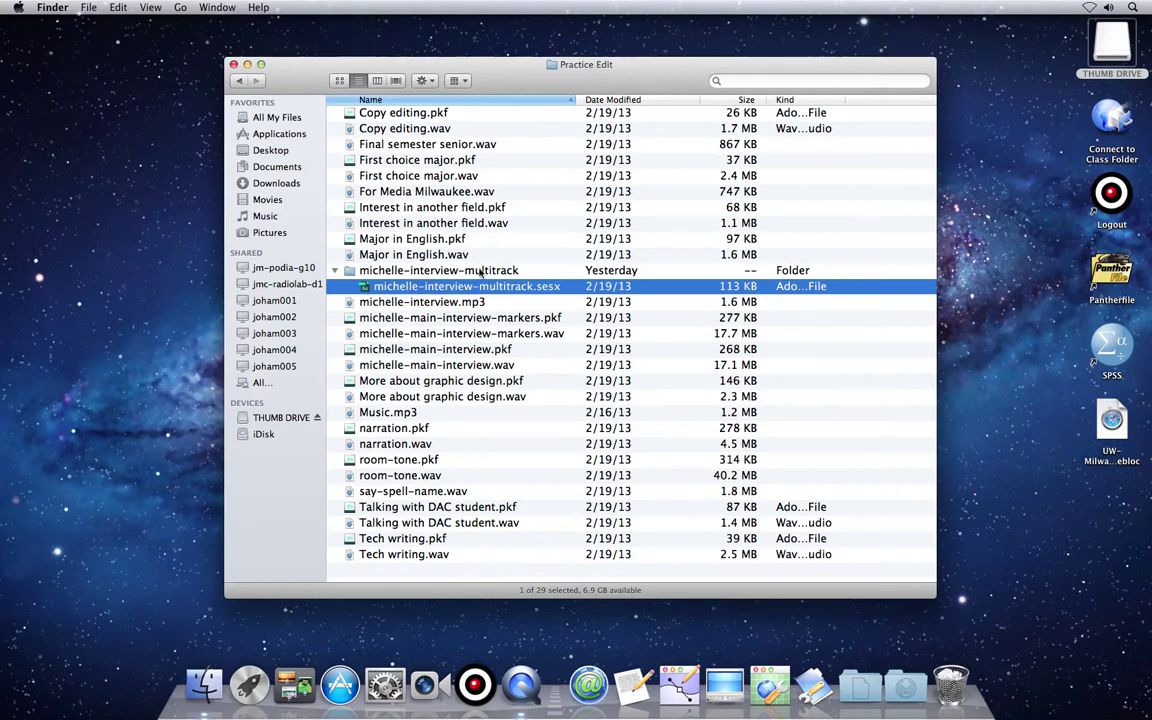
{"action": "mouse_move", "coordinate": [456, 80]}
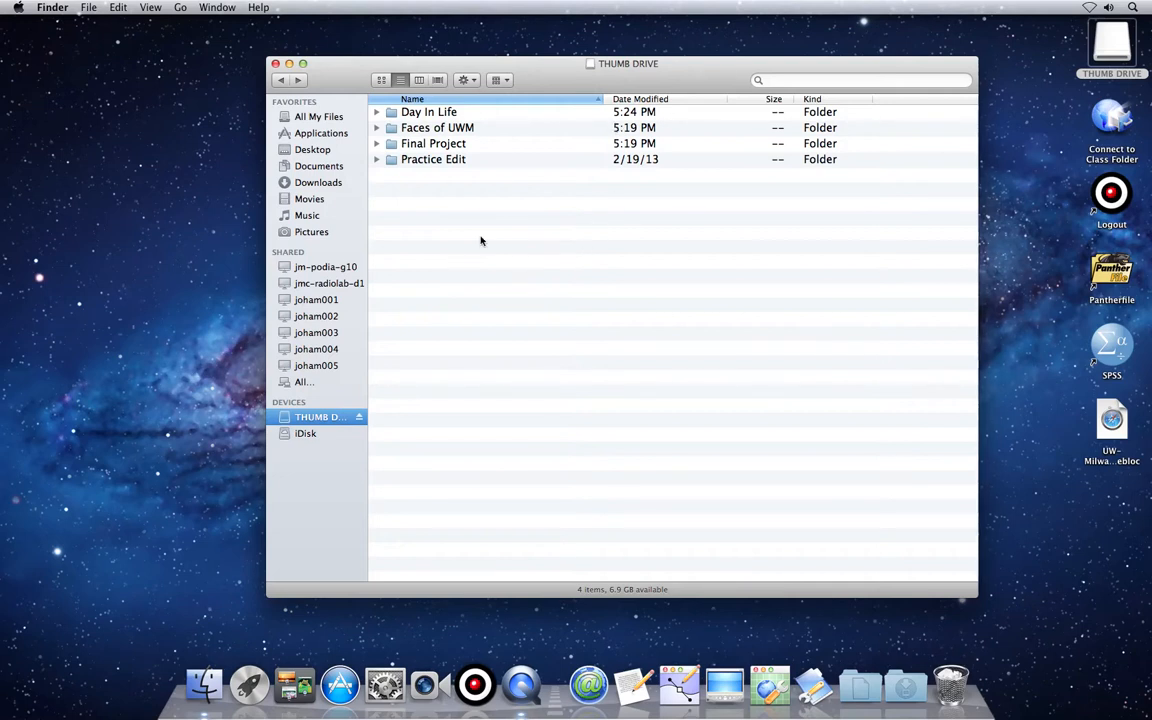
{"action": "mouse_move", "coordinate": [392, 136]}
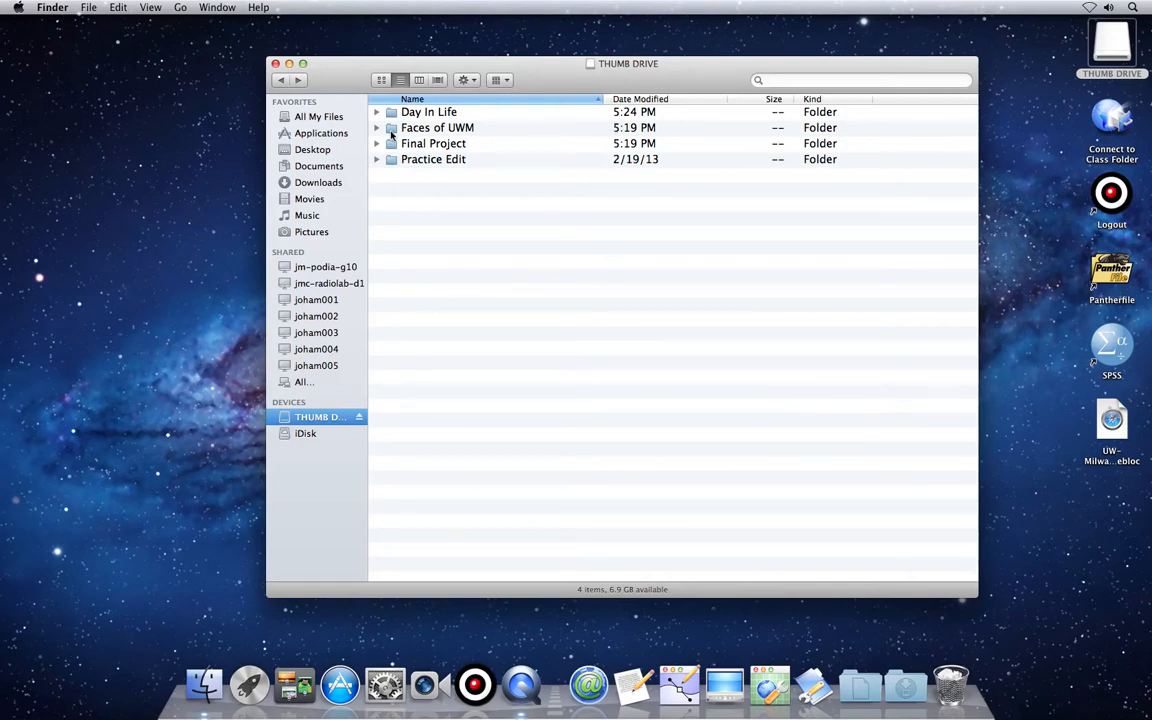
Select the Final Project folder at the thumb drive's top level
{"action": "left_click", "coordinate": [432, 144]}
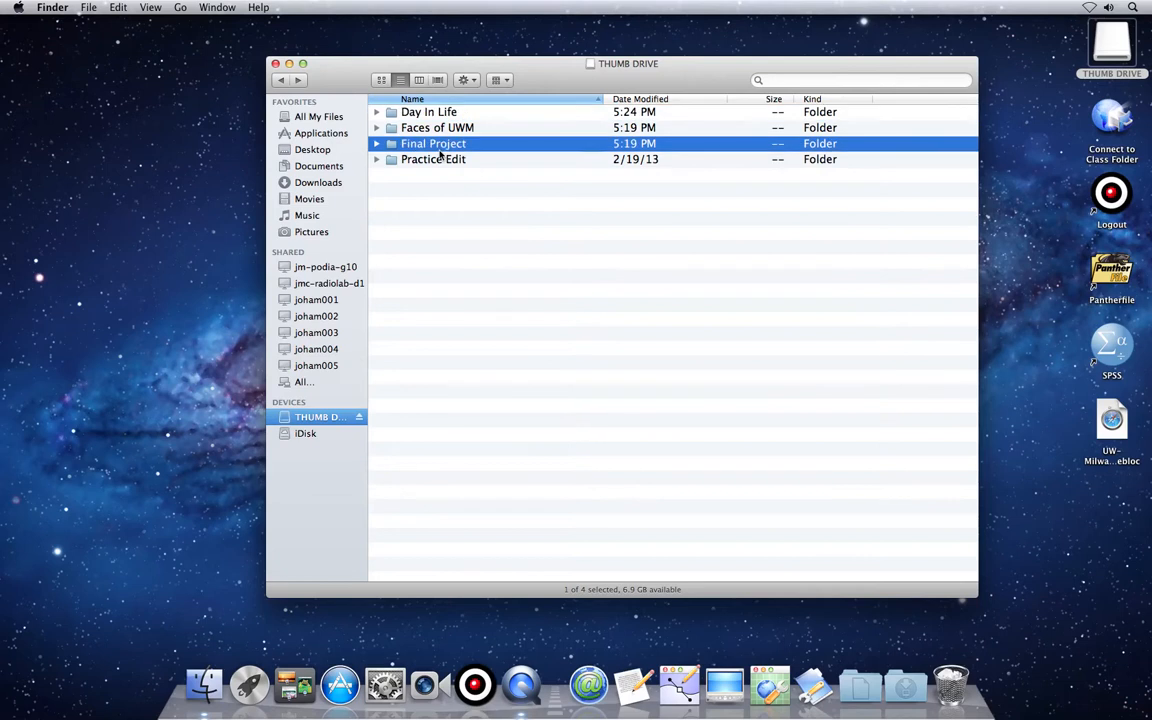
{"action": "left_click", "coordinate": [432, 160]}
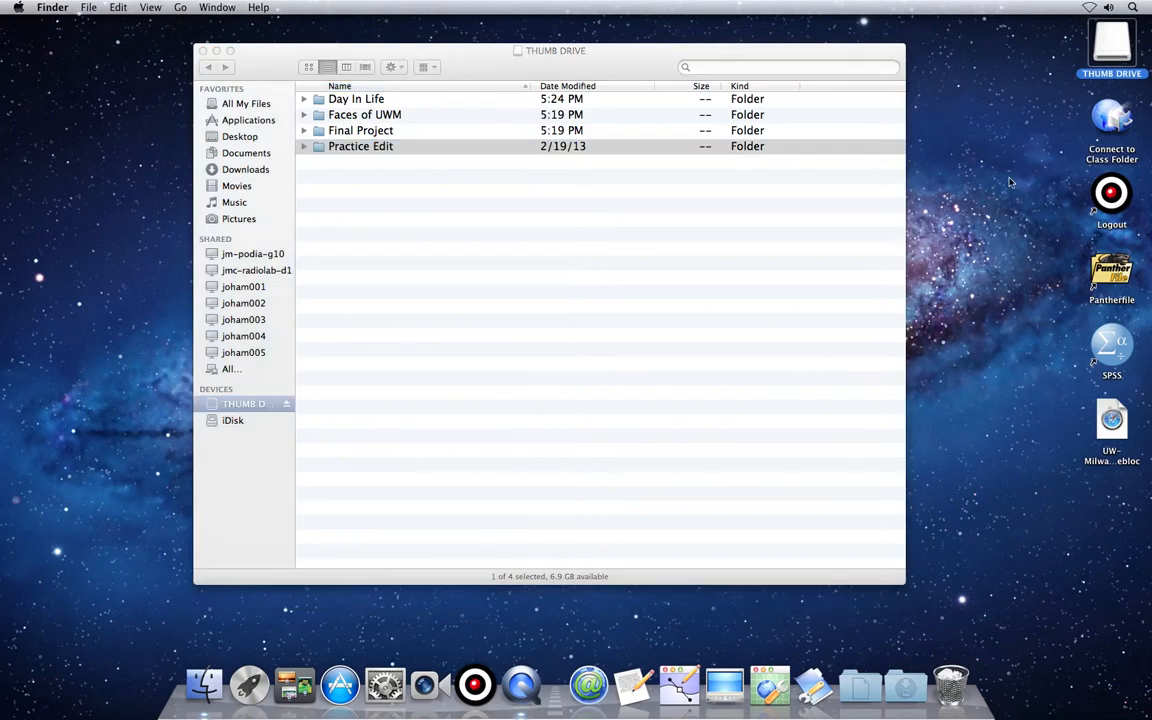
{"action": "mouse_move", "coordinate": [1014, 148]}
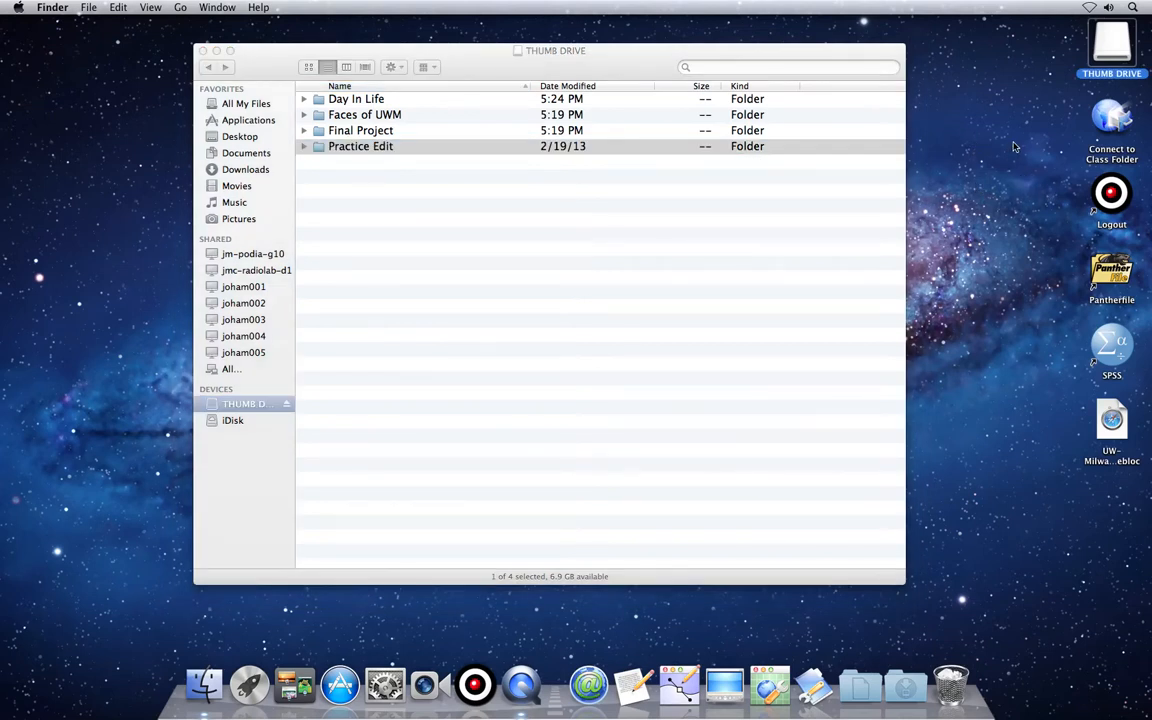
{"action": "mouse_move", "coordinate": [974, 152]}
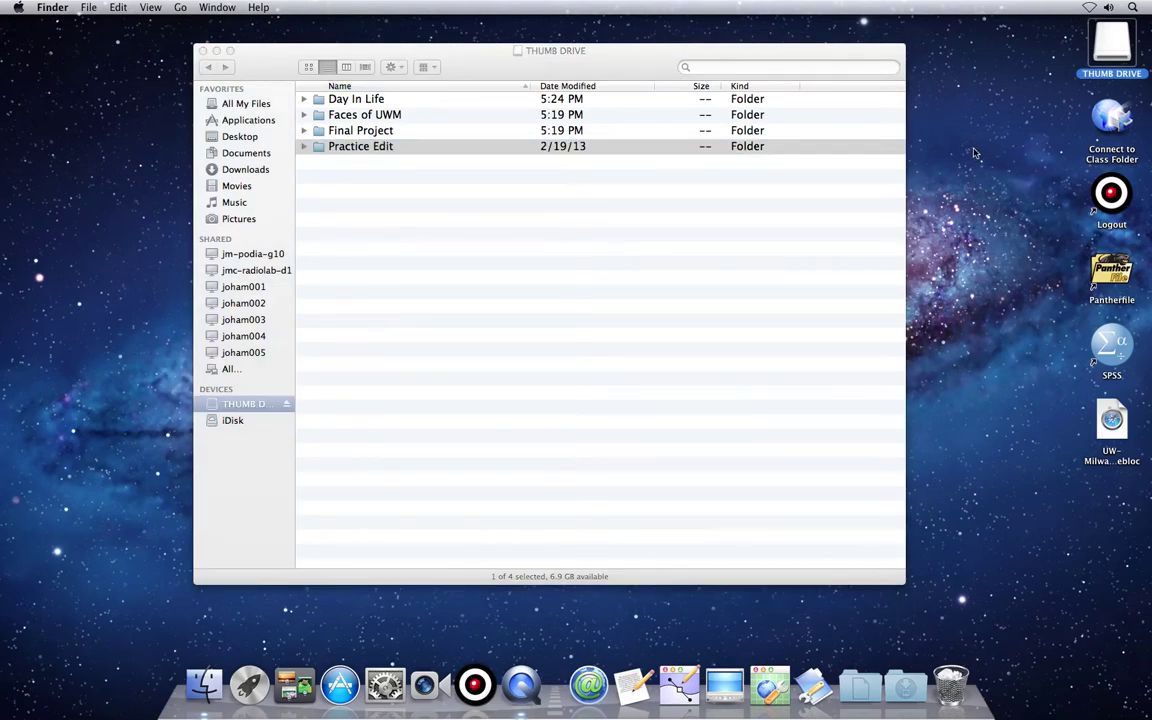
{"action": "mouse_move", "coordinate": [1084, 132]}
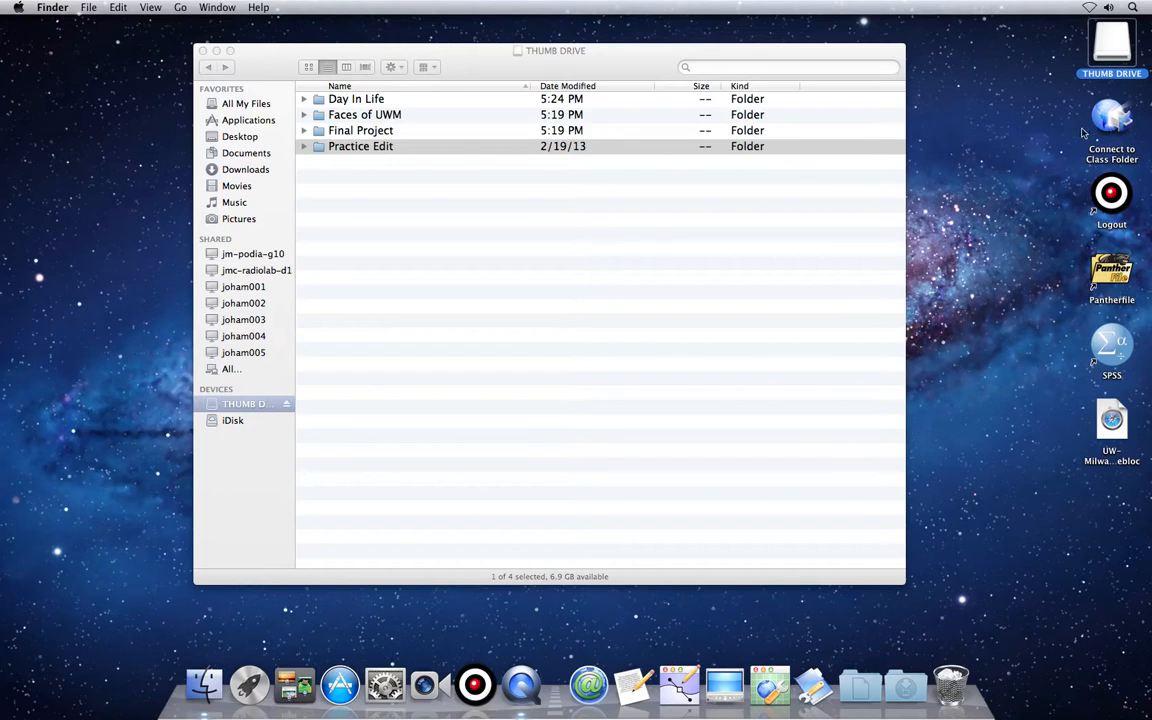
{"action": "mouse_move", "coordinate": [1112, 120]}
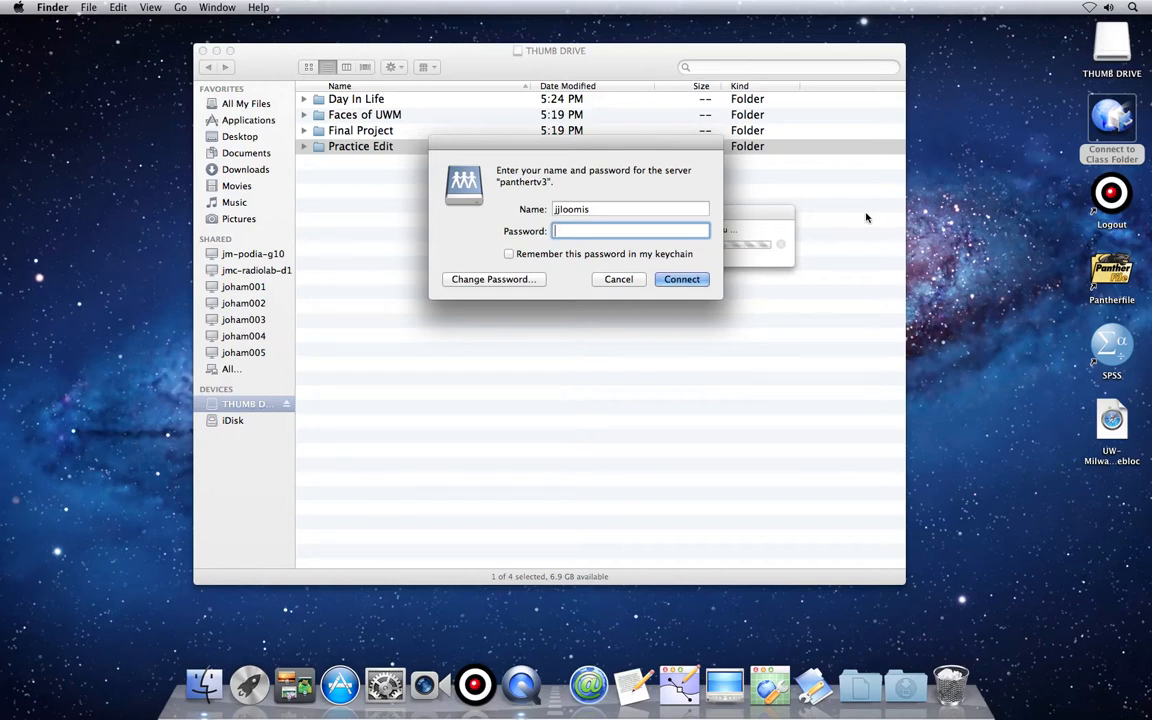
Log in to the pantherv3 class server and mount the 204-001 volume
{"action": "type", "text": "password"}
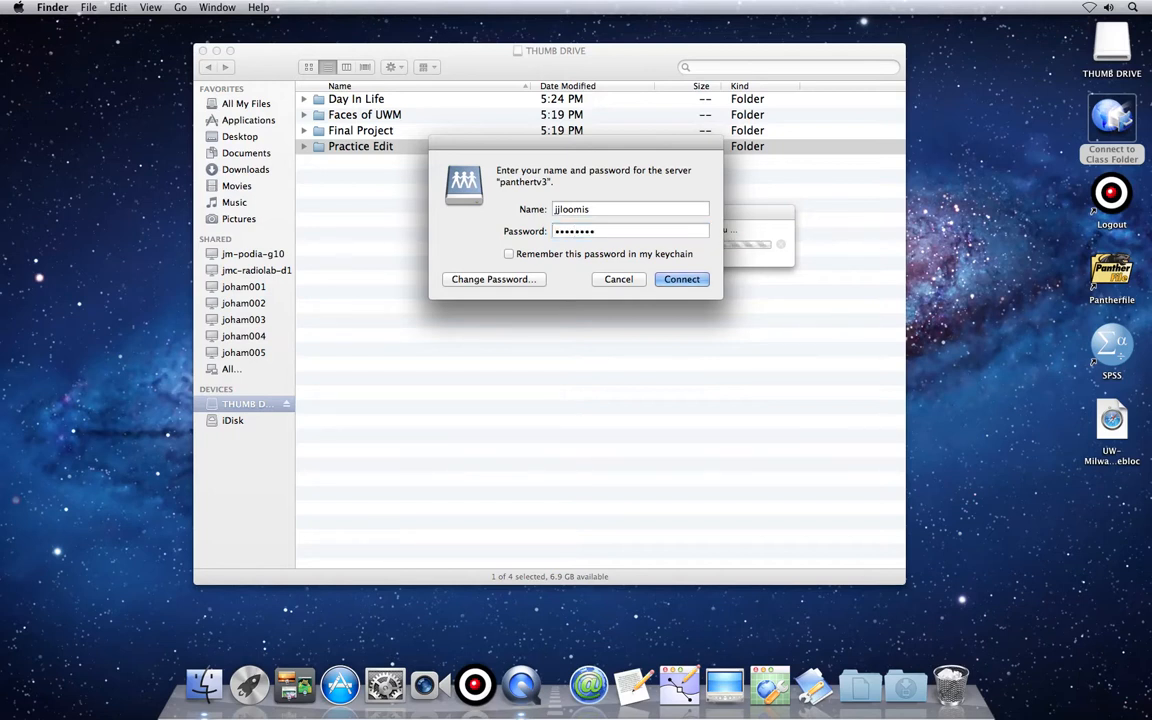
{"action": "left_click", "coordinate": [680, 280]}
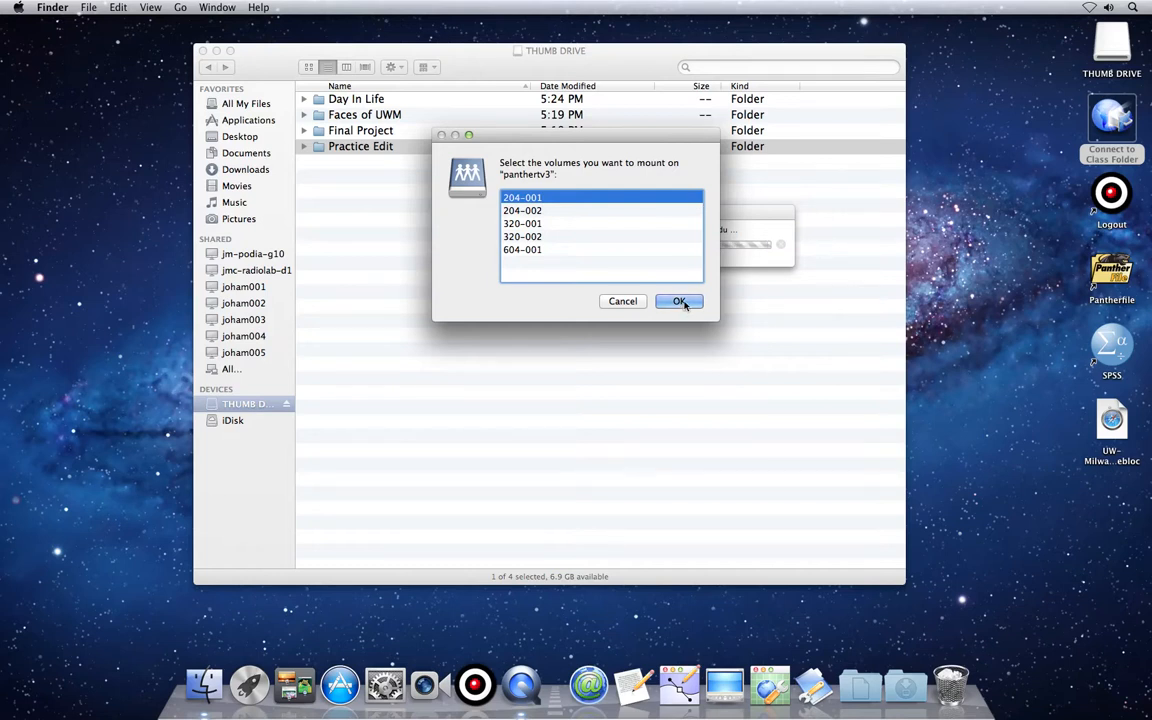
{"action": "left_click", "coordinate": [680, 300]}
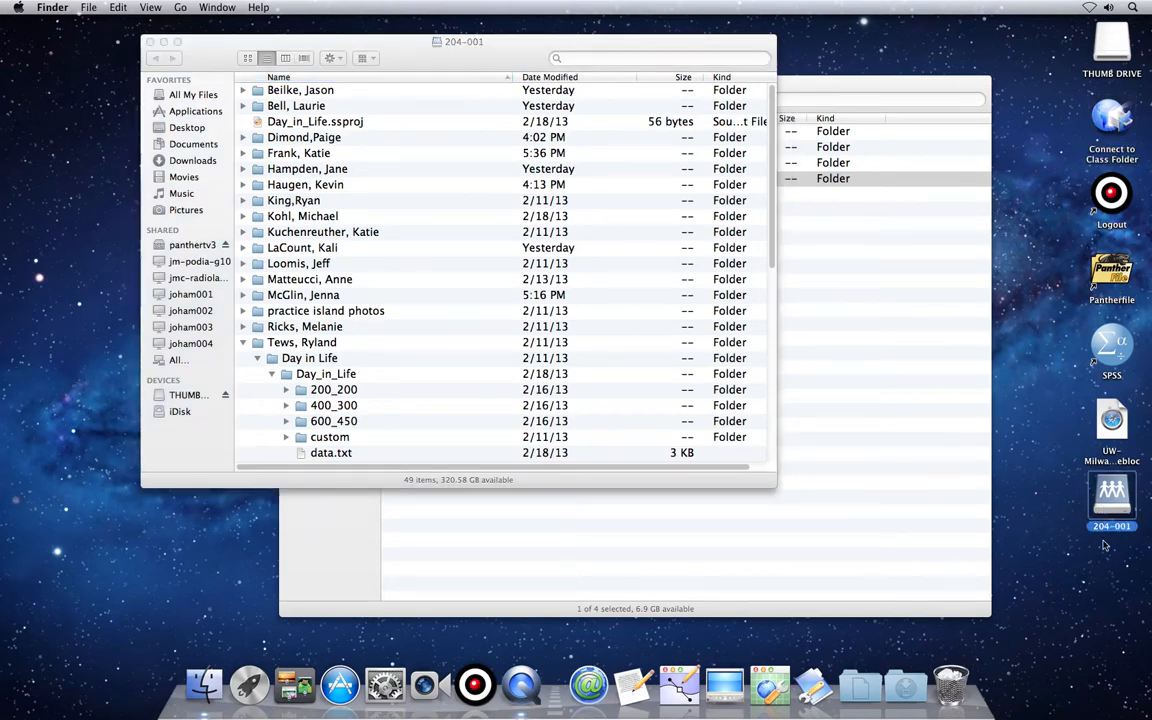
{"action": "mouse_move", "coordinate": [1100, 548]}
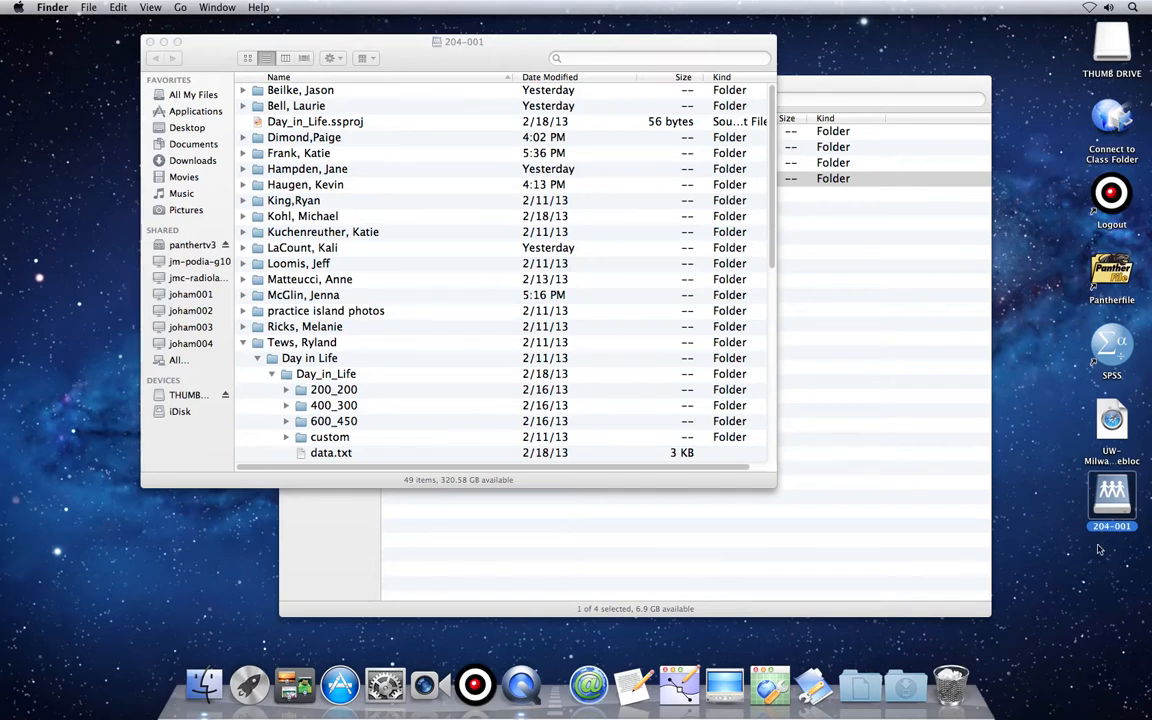
{"action": "mouse_move", "coordinate": [1088, 544]}
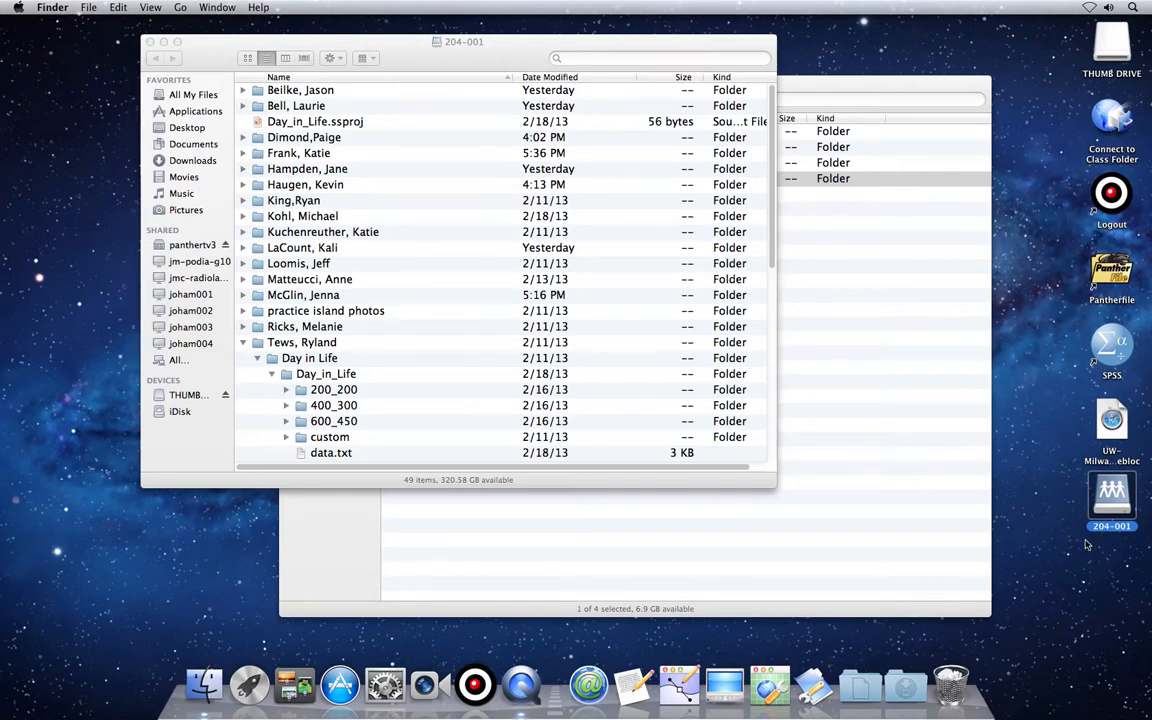
{"action": "mouse_move", "coordinate": [1096, 536]}
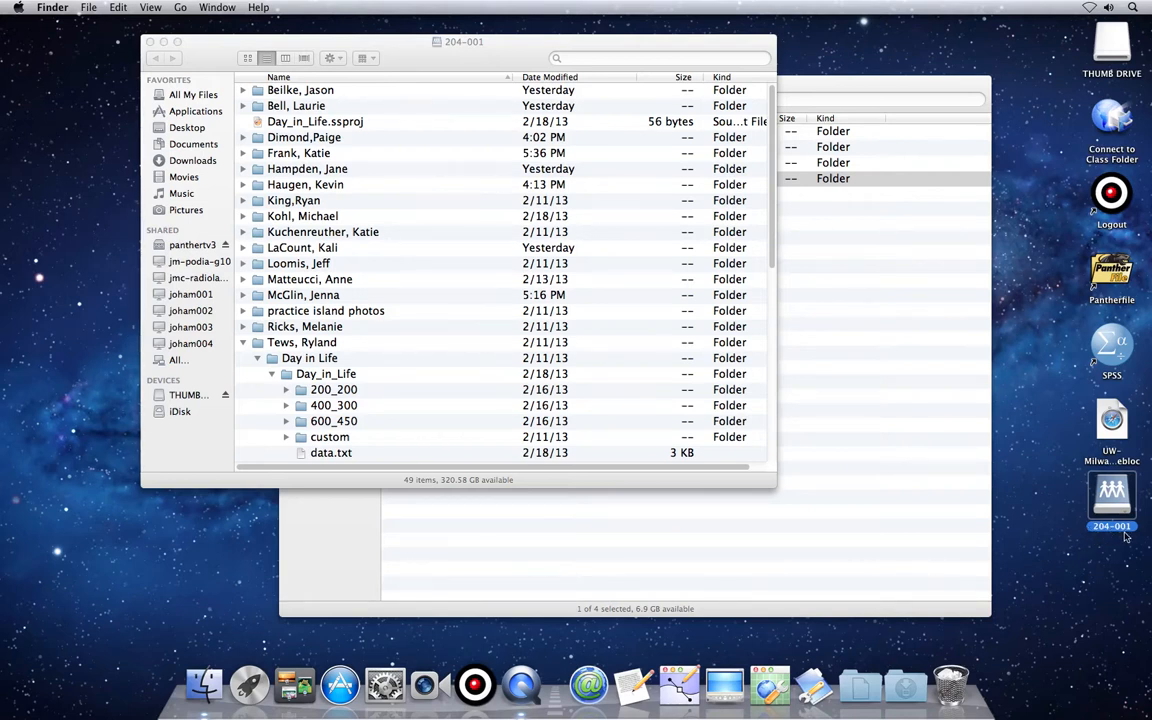
{"action": "mouse_move", "coordinate": [1078, 532]}
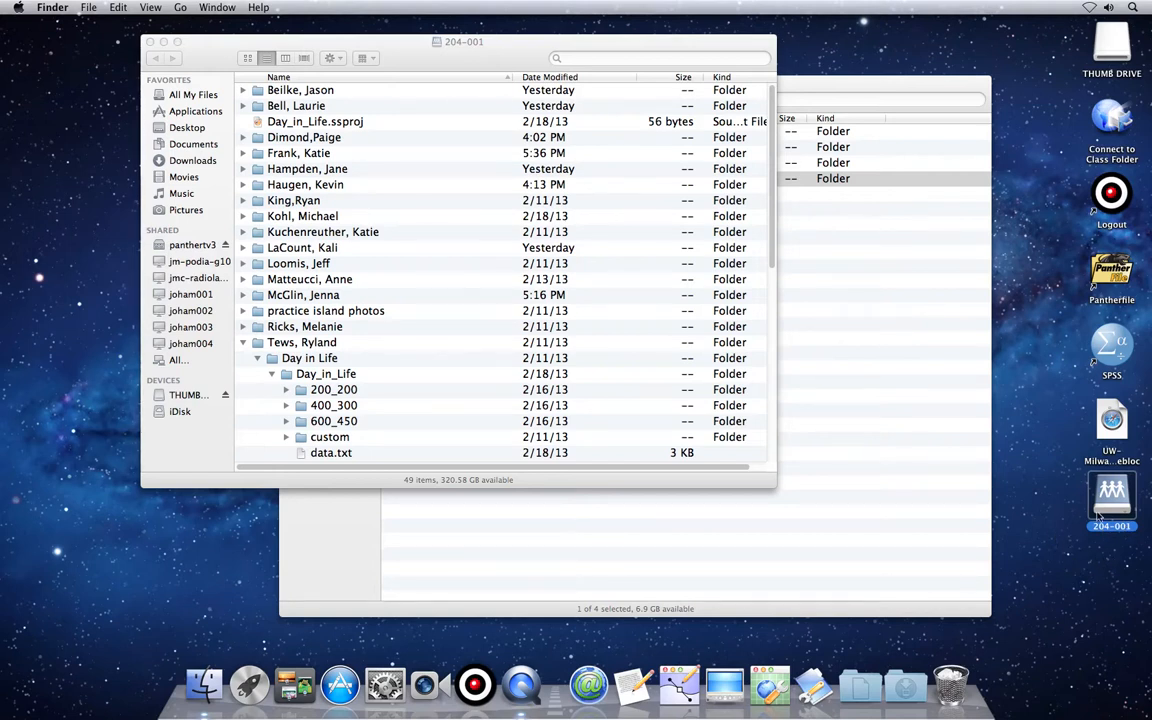
{"action": "mouse_move", "coordinate": [1100, 532]}
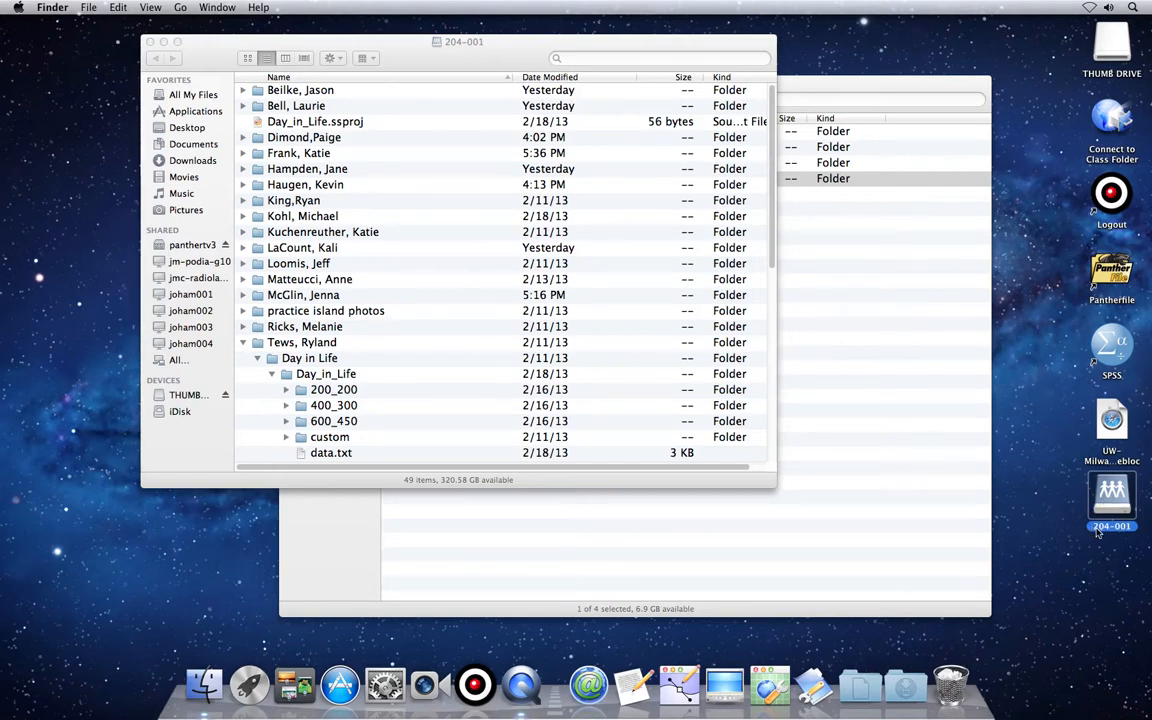
{"action": "mouse_move", "coordinate": [1080, 566]}
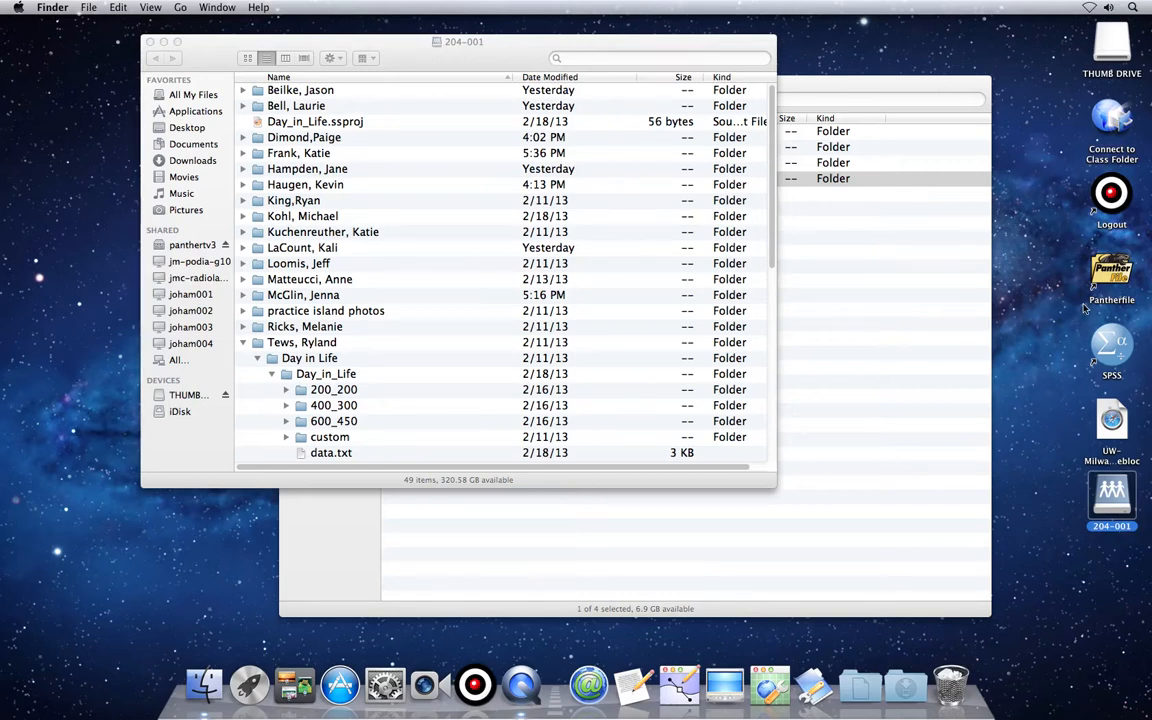
{"action": "mouse_move", "coordinate": [1044, 418]}
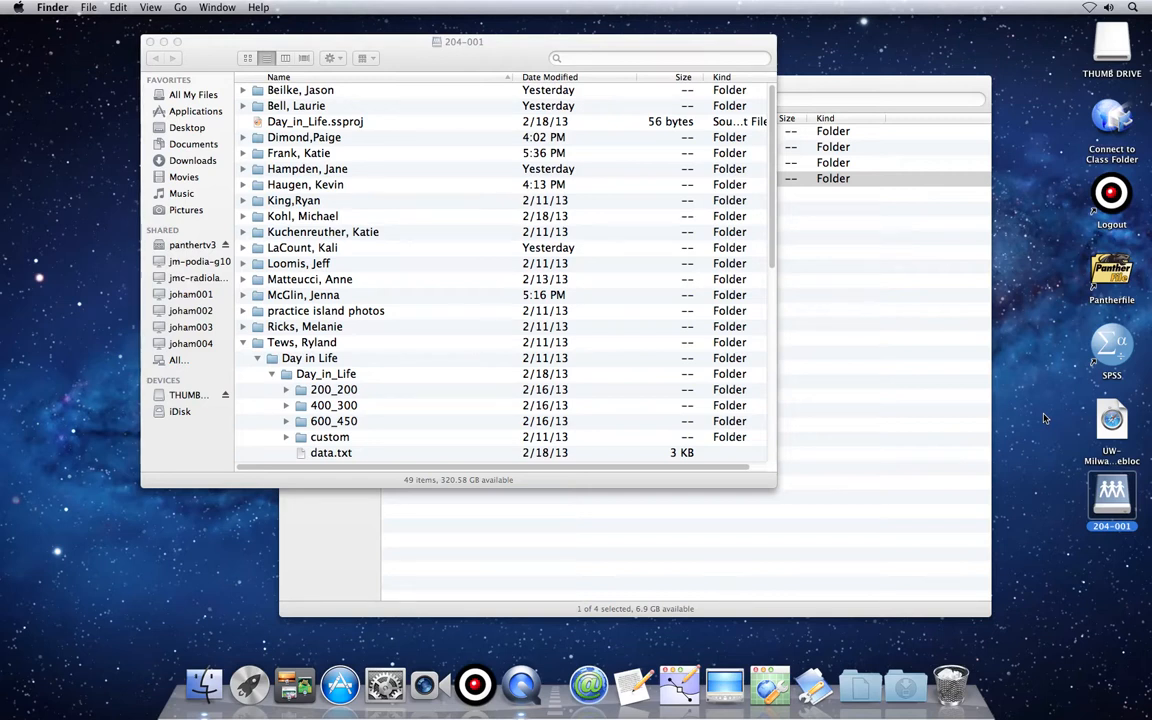
Move the 204-001 class volume window aside
{"action": "left_click_drag", "start_coordinate": [464, 40], "coordinate": [412, 56]}
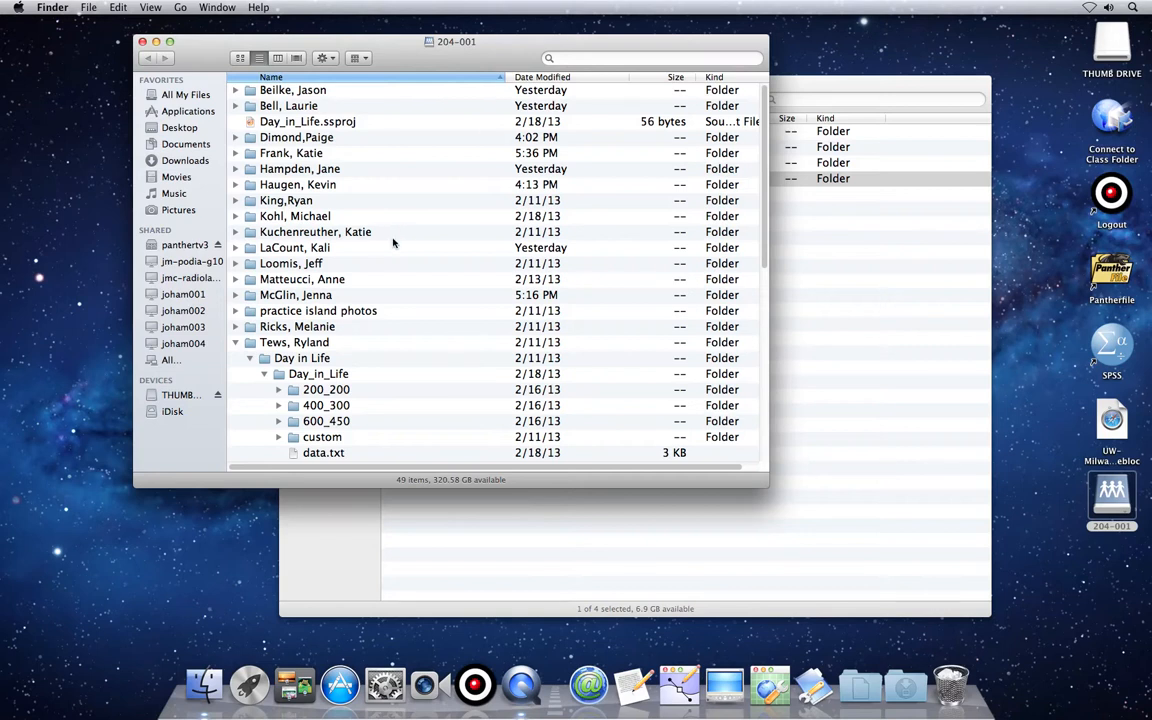
{"action": "mouse_move", "coordinate": [340, 270]}
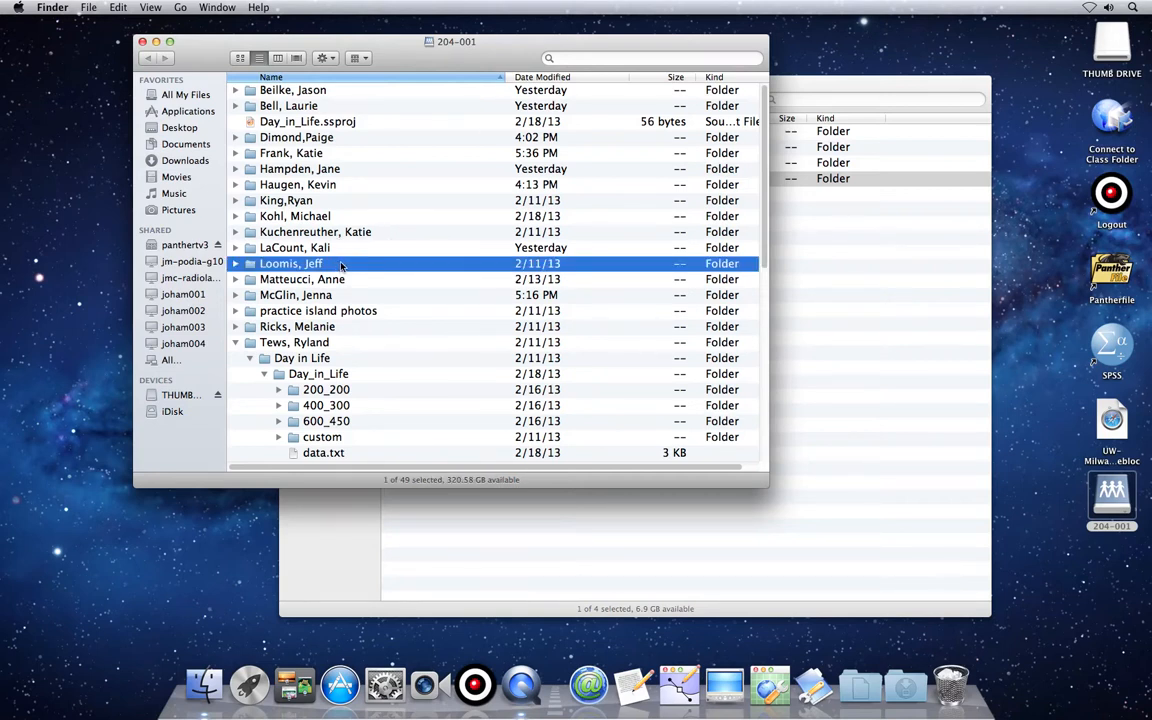
{"action": "double_click", "coordinate": [290, 264]}
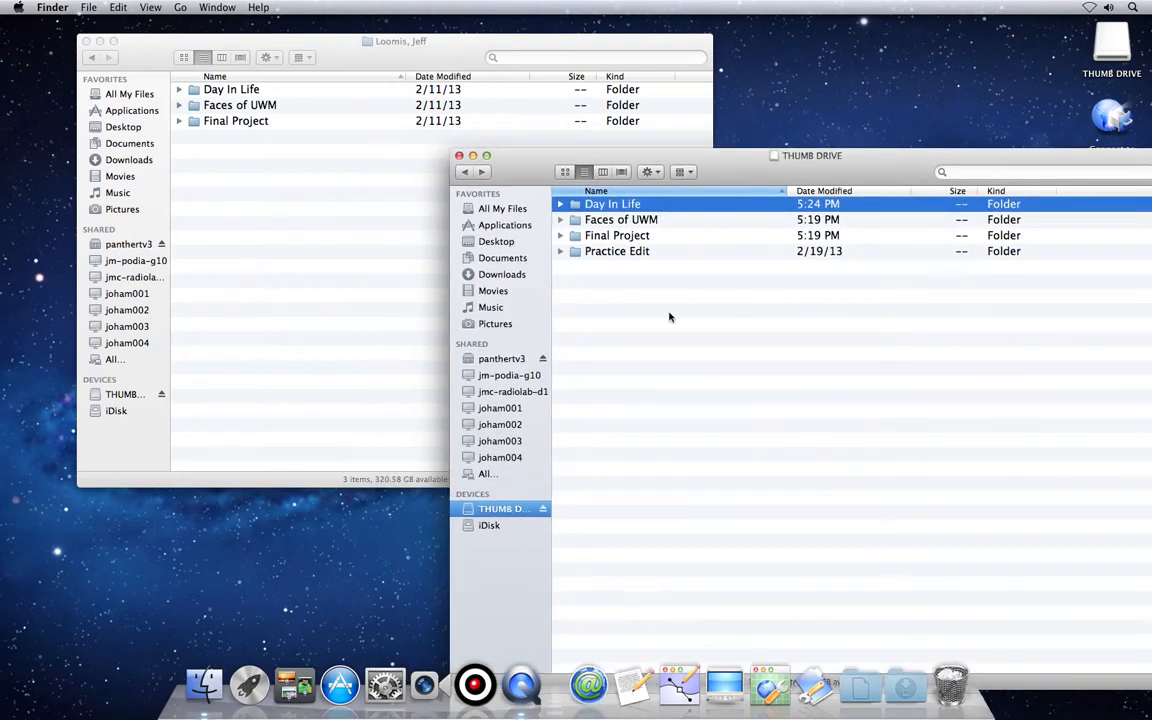
{"action": "mouse_move", "coordinate": [740, 328]}
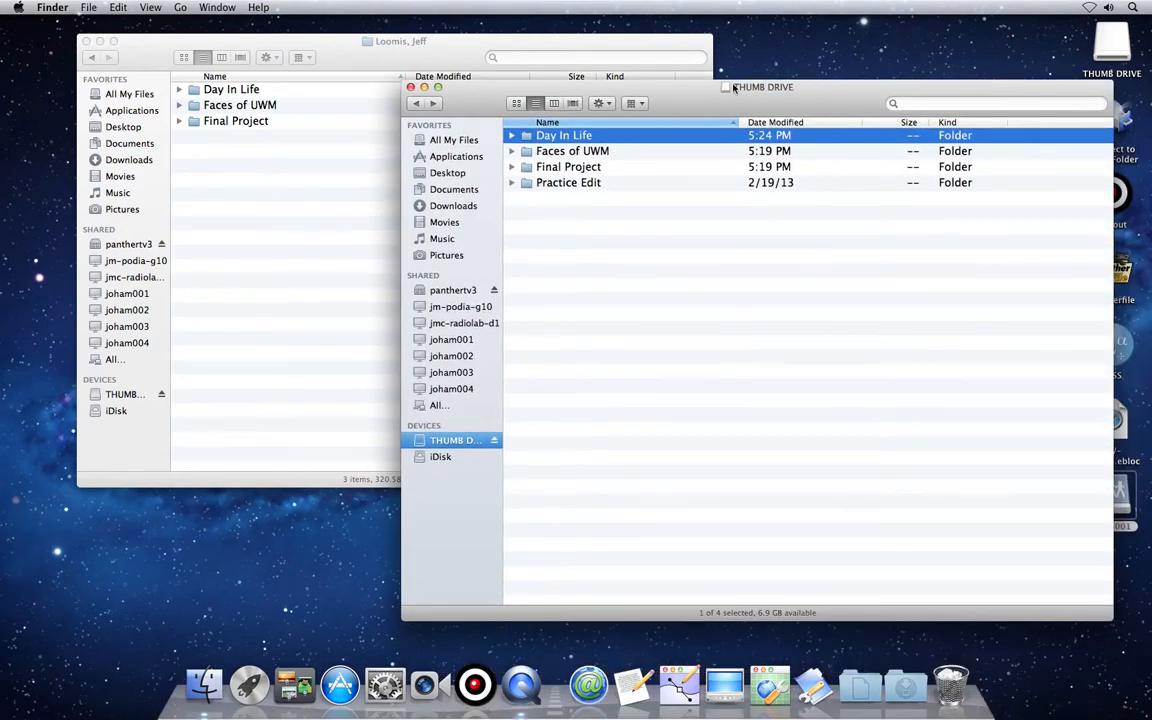
{"action": "left_click_drag", "start_coordinate": [758, 86], "coordinate": [812, 112]}
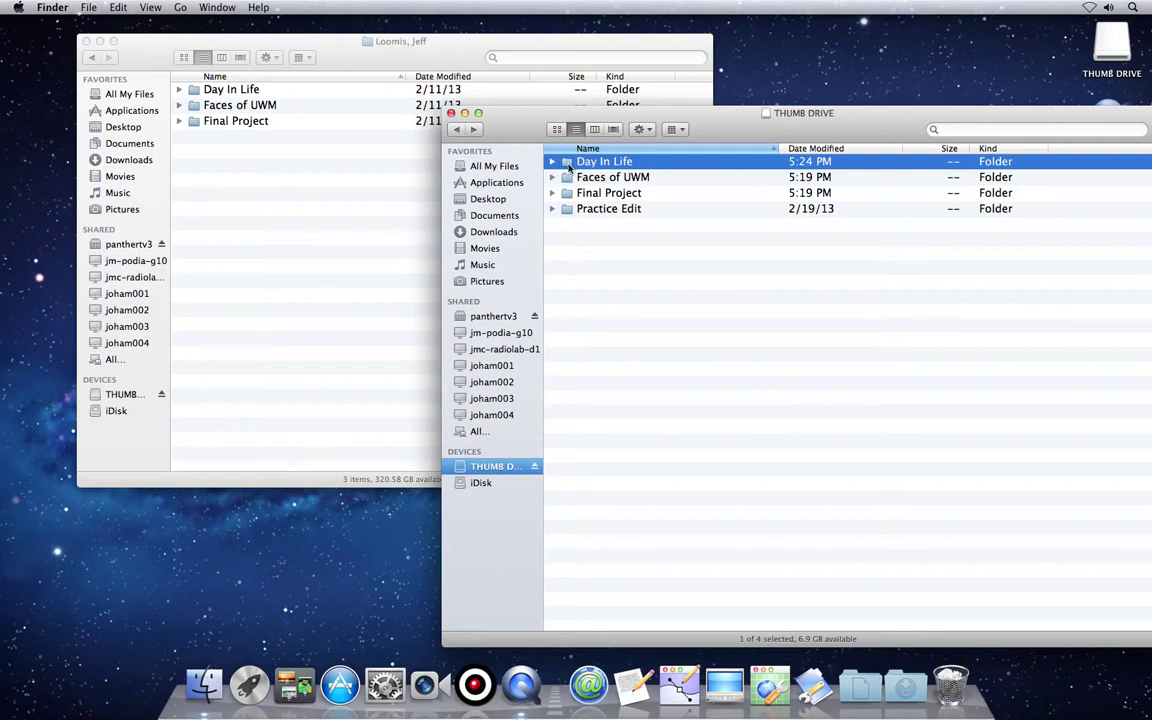
{"action": "left_click_drag", "start_coordinate": [604, 160], "coordinate": [282, 304]}
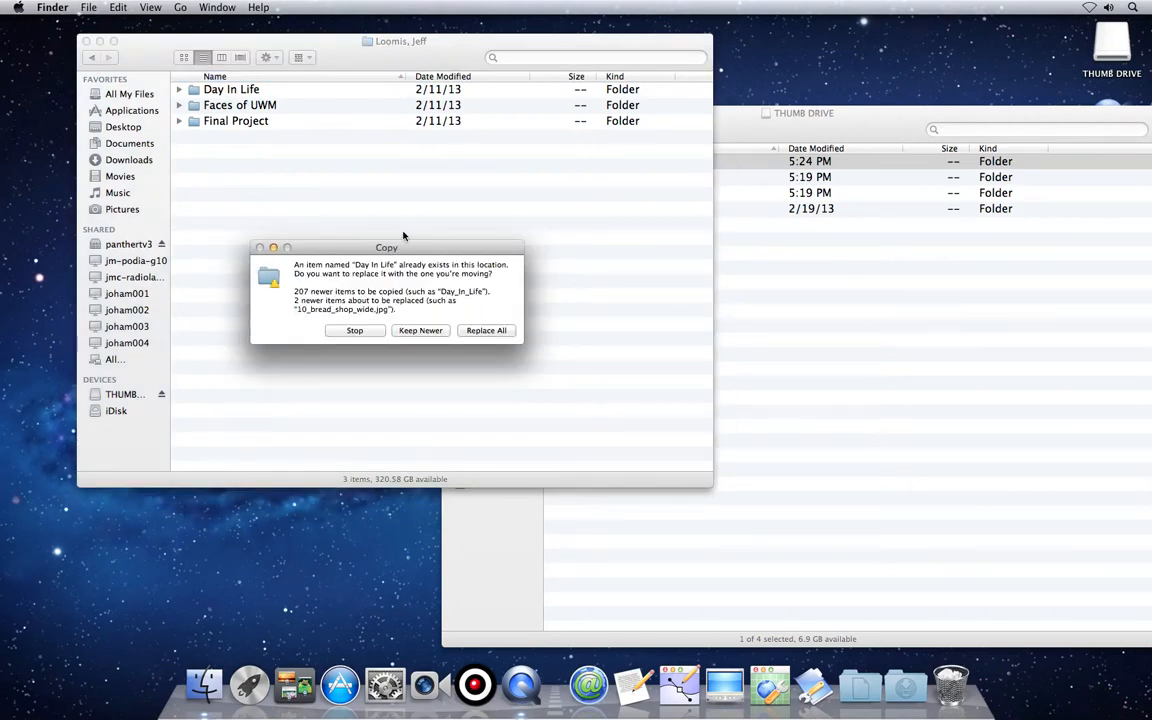
{"action": "mouse_move", "coordinate": [612, 332]}
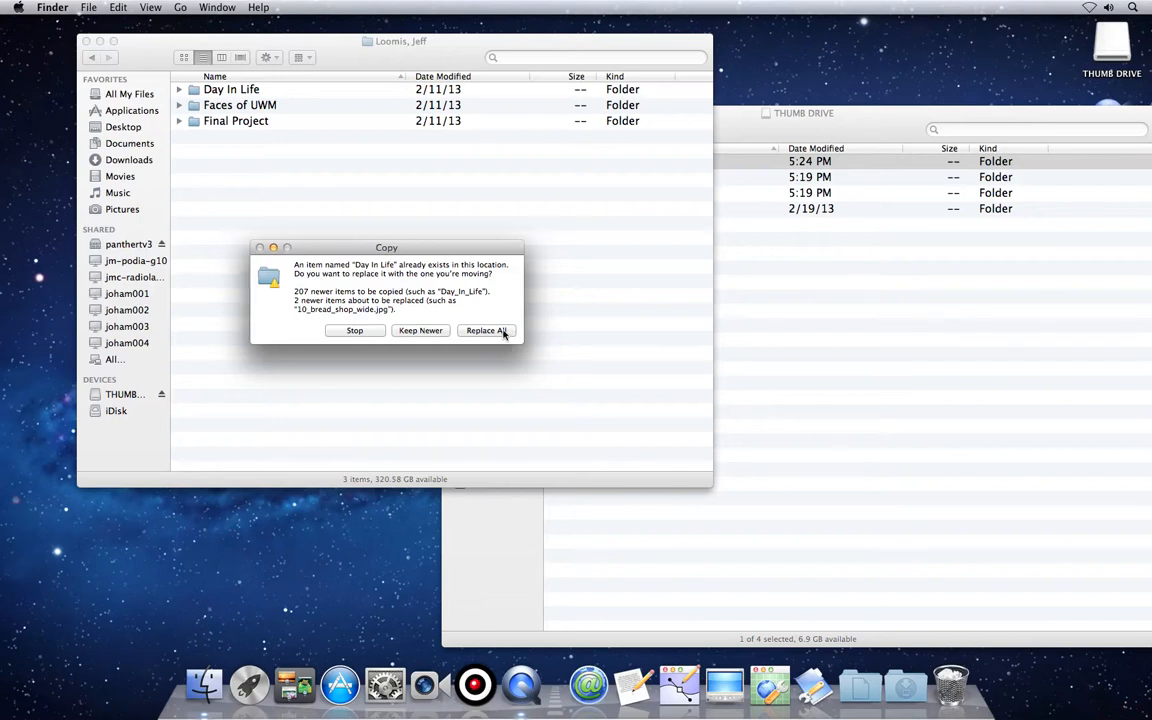
{"action": "left_click", "coordinate": [484, 330]}
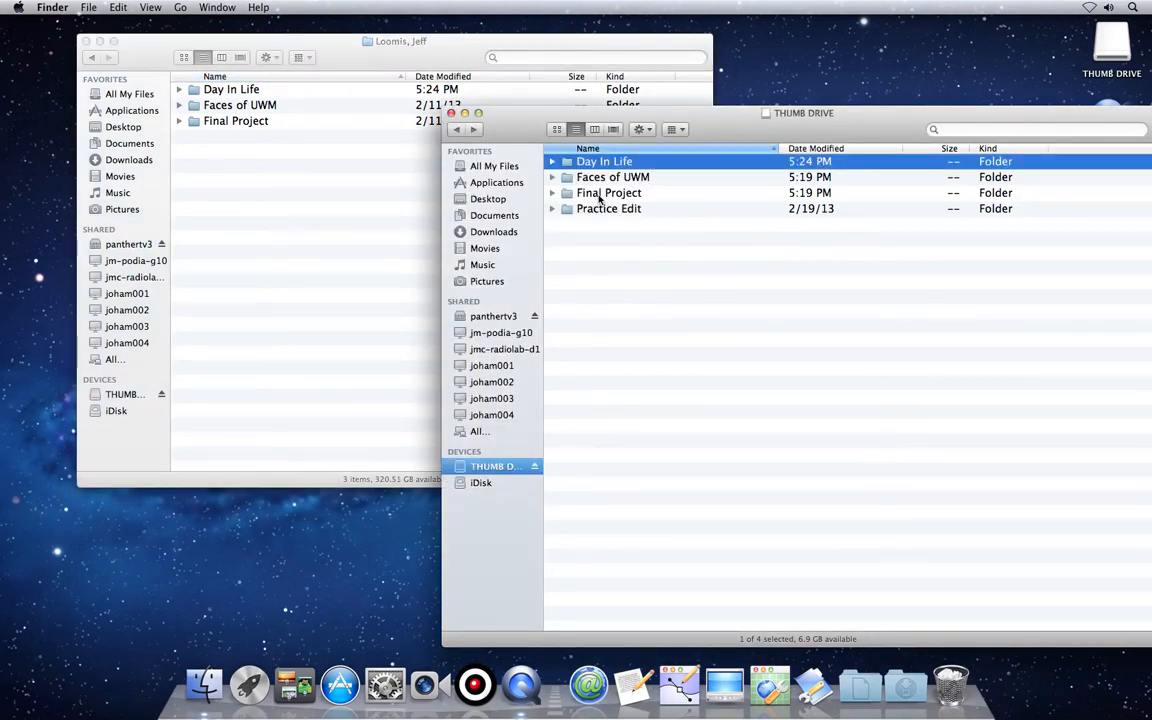
{"action": "left_click", "coordinate": [608, 192]}
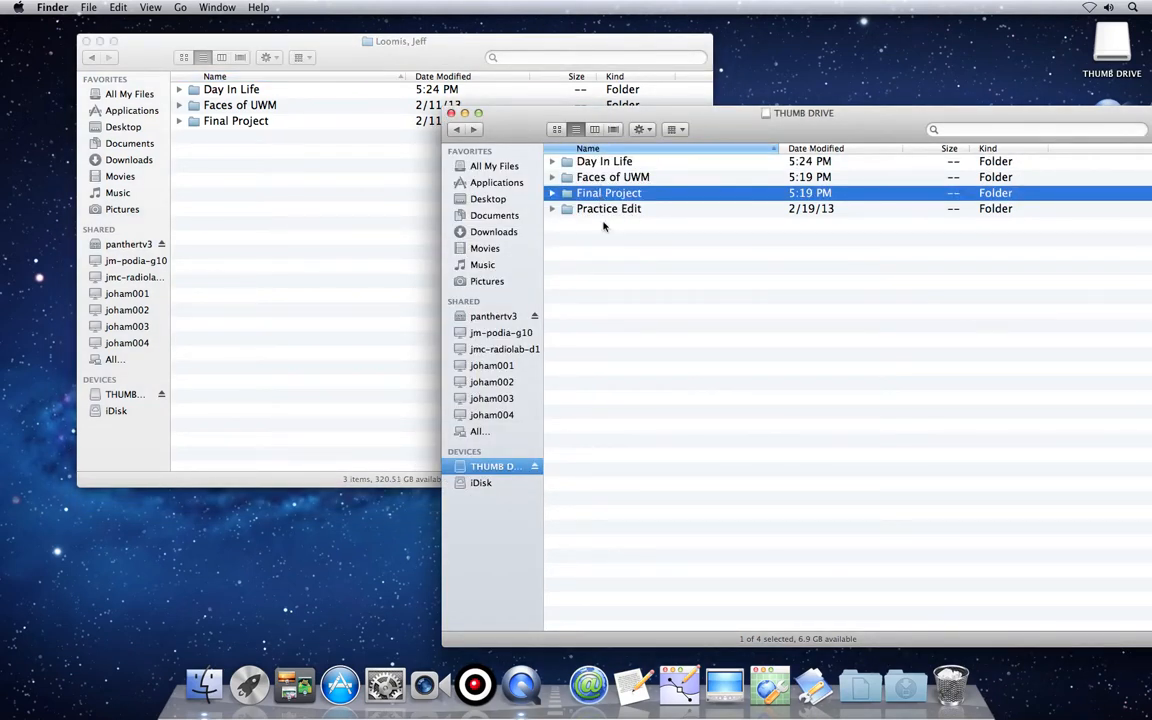
{"action": "left_click", "coordinate": [608, 208]}
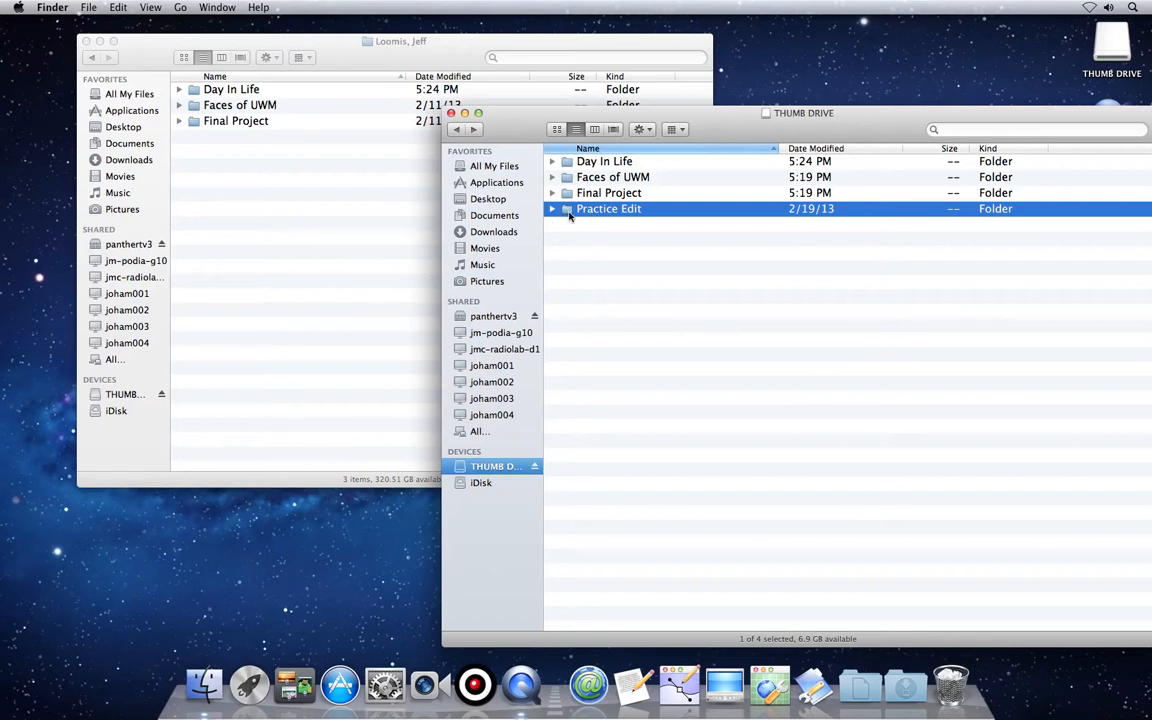
{"action": "mouse_move", "coordinate": [476, 188]}
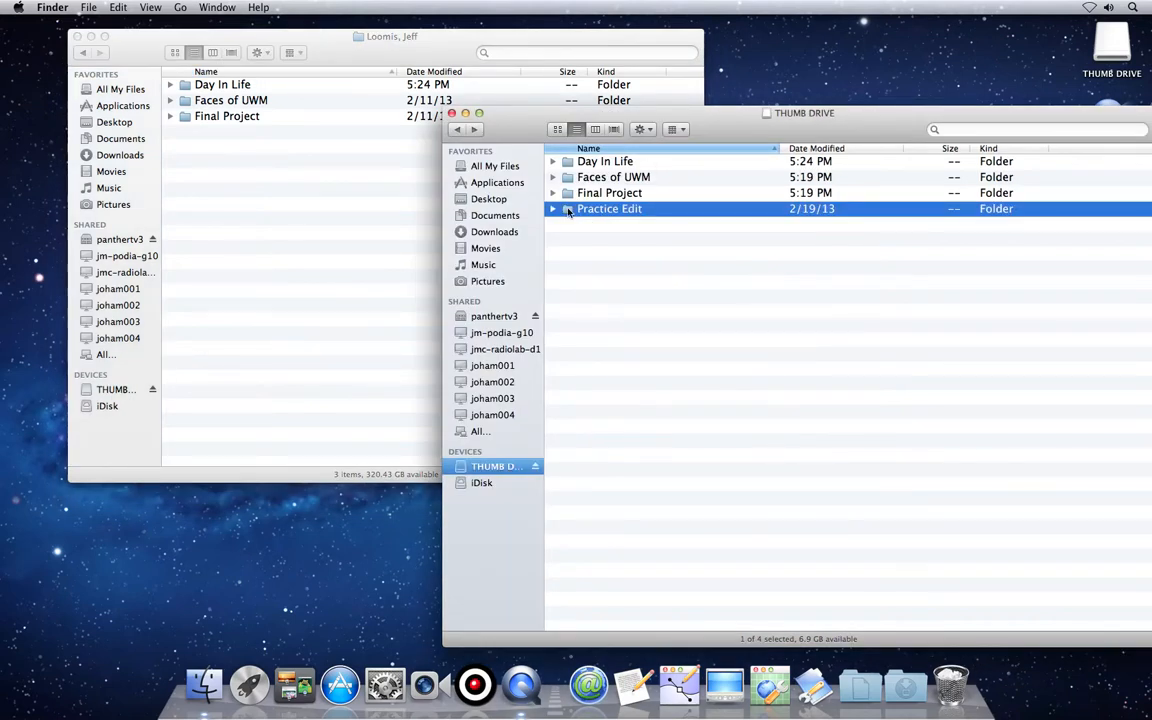
{"action": "left_click_drag", "start_coordinate": [608, 208], "coordinate": [228, 132]}
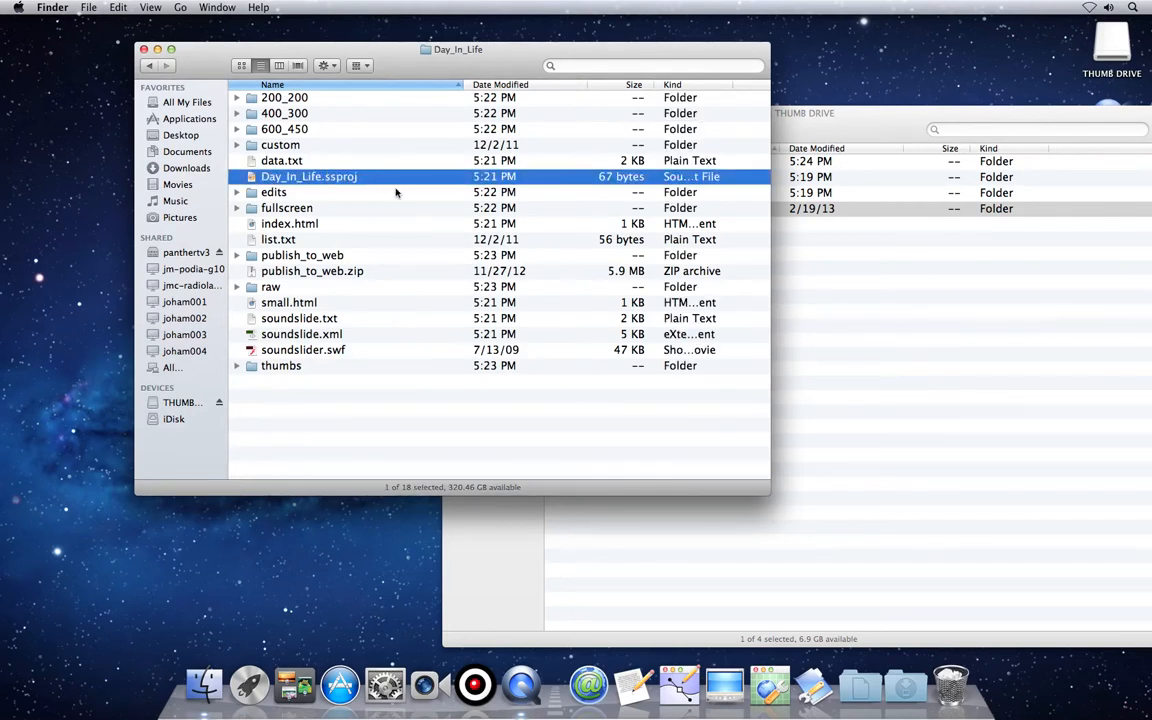
{"action": "mouse_move", "coordinate": [362, 342]}
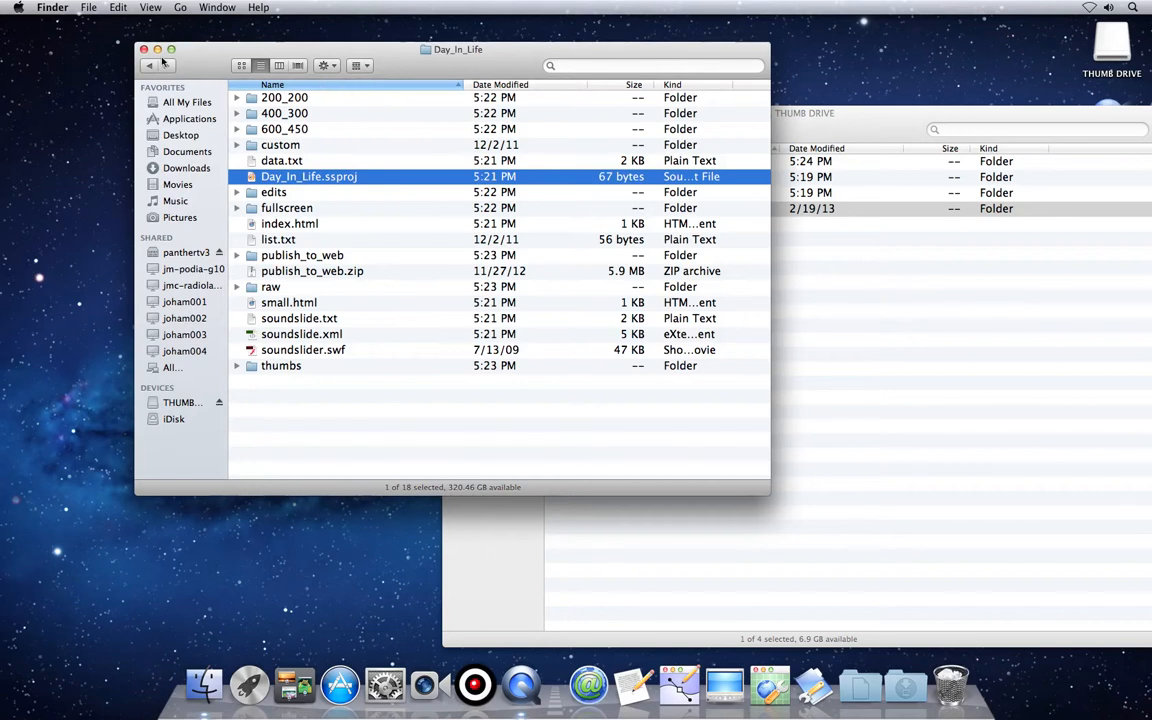
{"action": "left_click", "coordinate": [148, 64]}
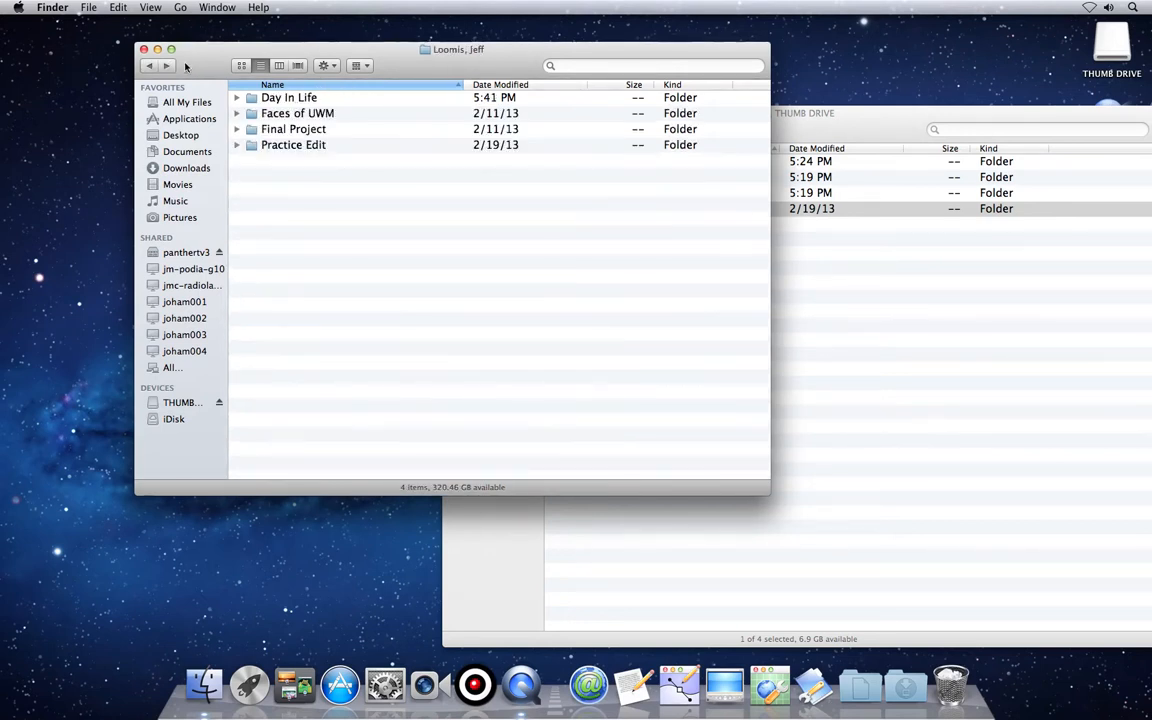
{"action": "left_click", "coordinate": [292, 144]}
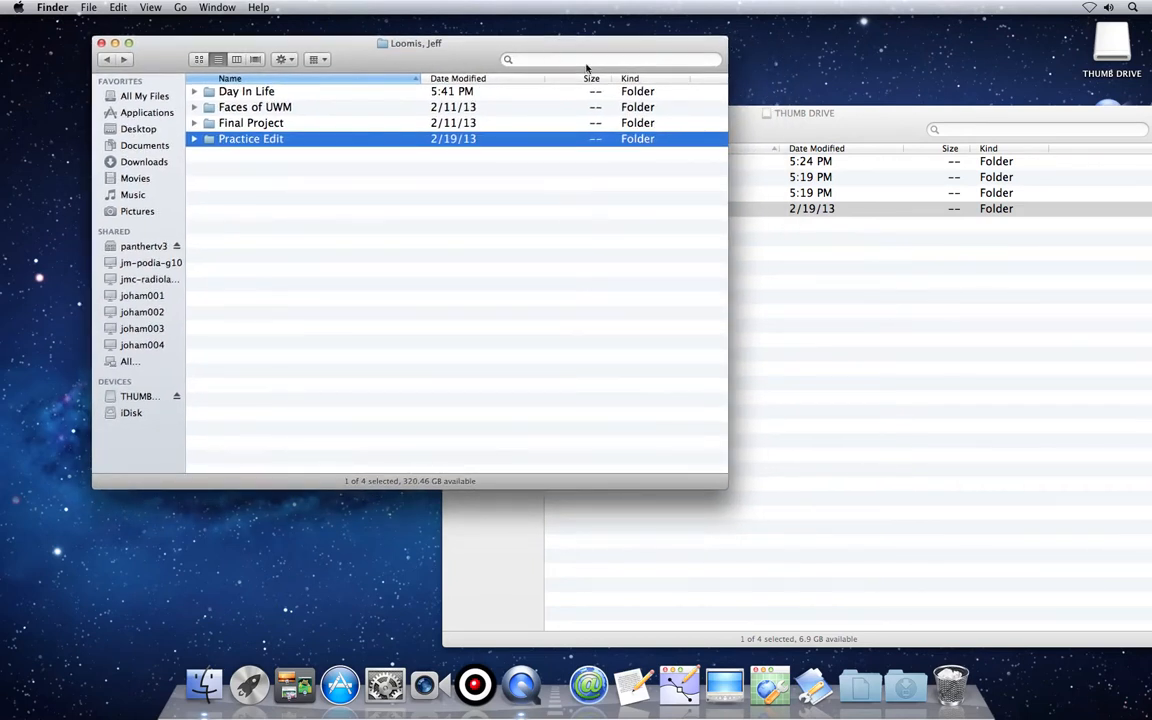
{"action": "mouse_move", "coordinate": [610, 60]}
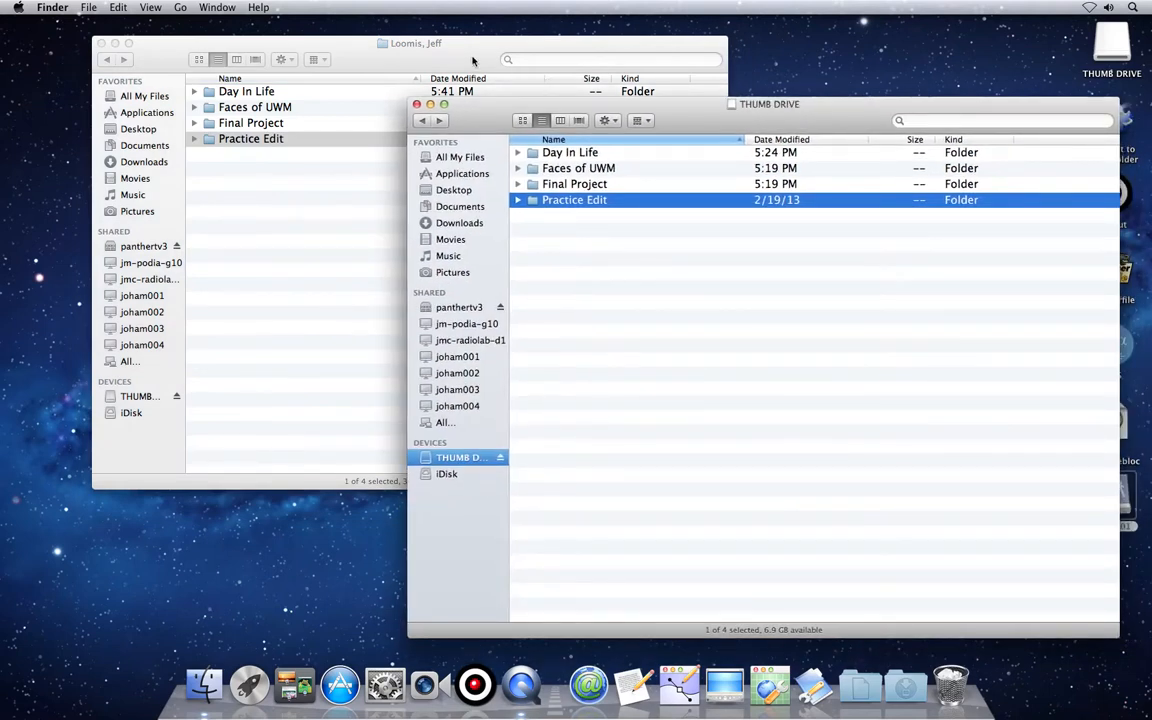
{"action": "mouse_move", "coordinate": [444, 42]}
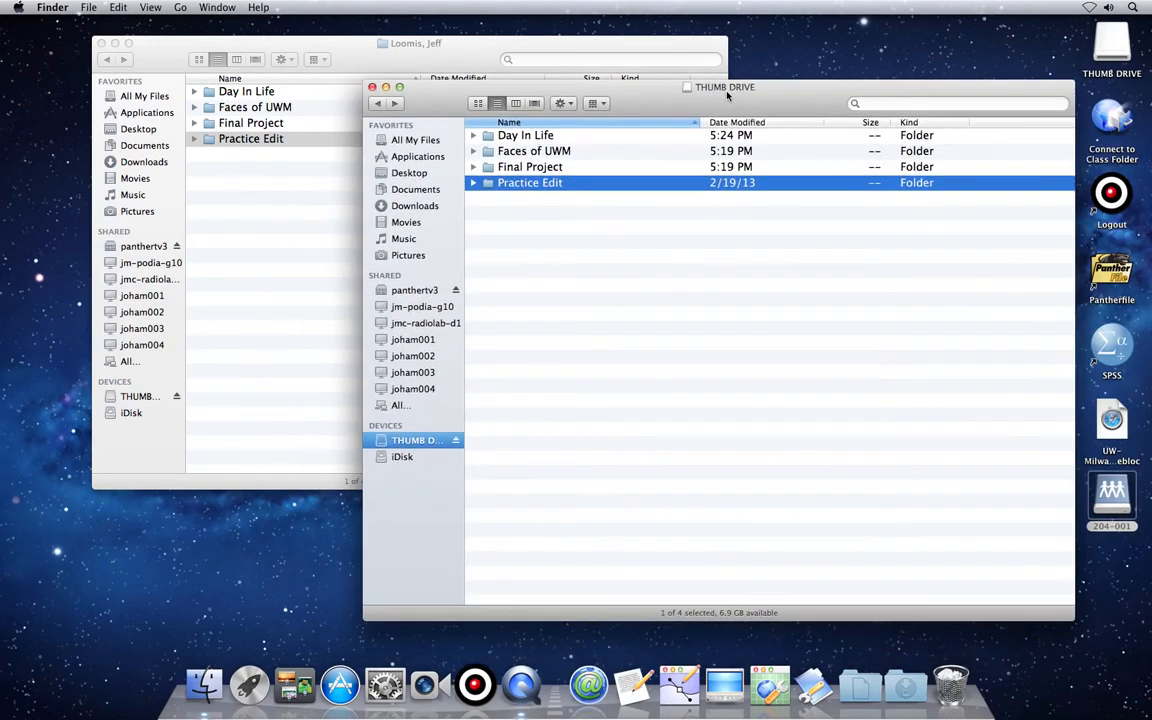
Copy Day In Life from the thumb drive into the student folder again, replacing the older copy
{"action": "left_click", "coordinate": [528, 168]}
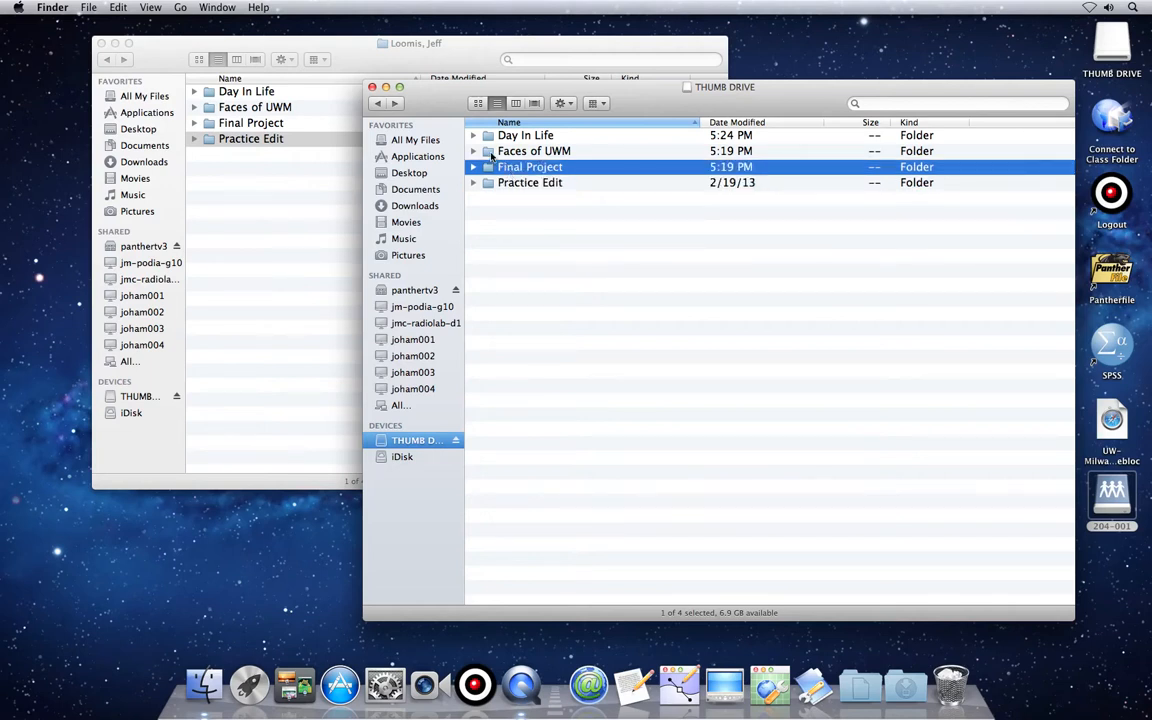
{"action": "left_click", "coordinate": [524, 136]}
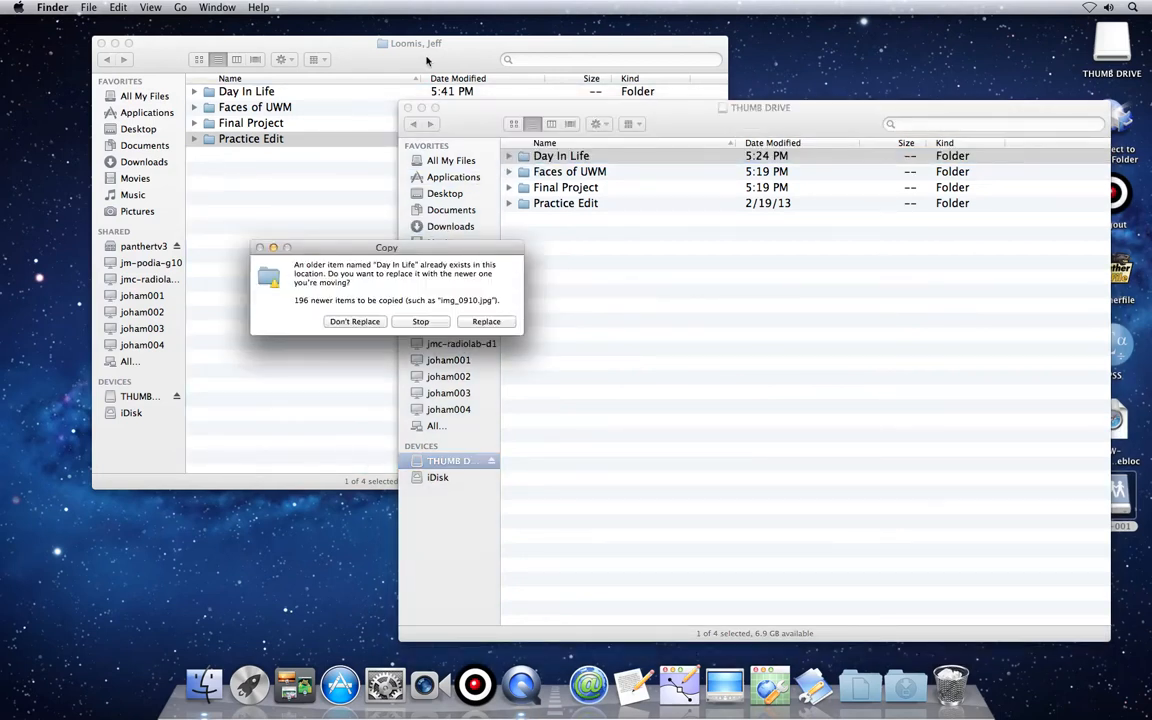
{"action": "left_click", "coordinate": [486, 320]}
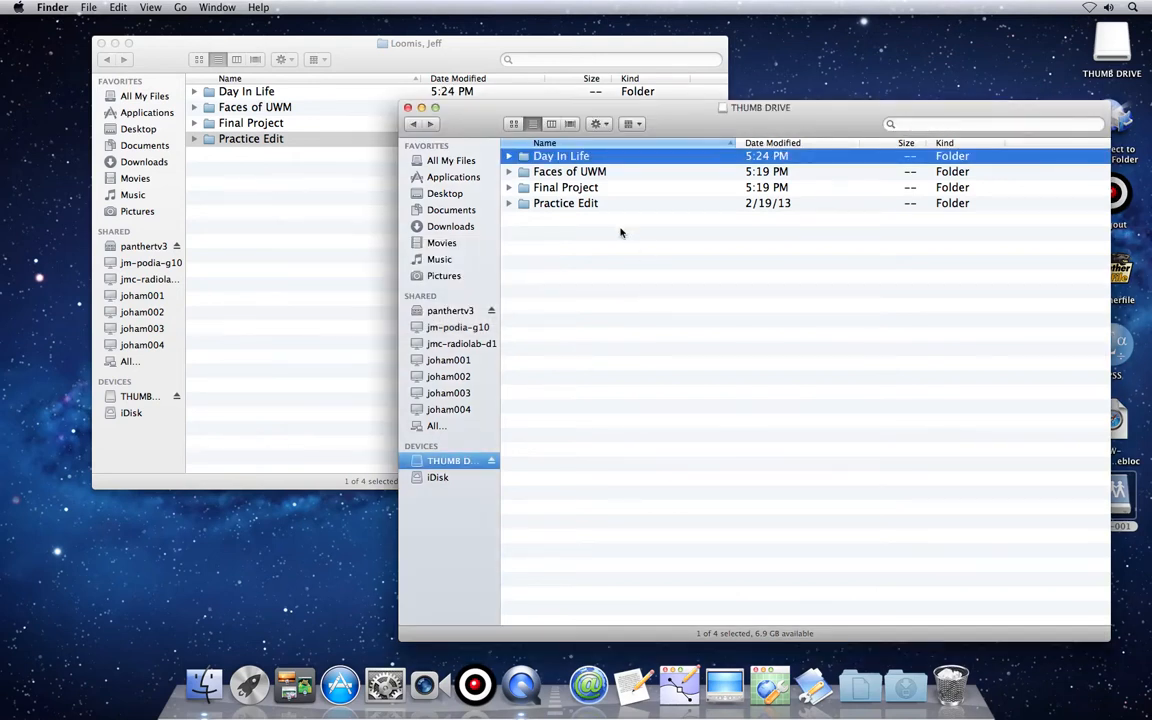
{"action": "left_click", "coordinate": [564, 204]}
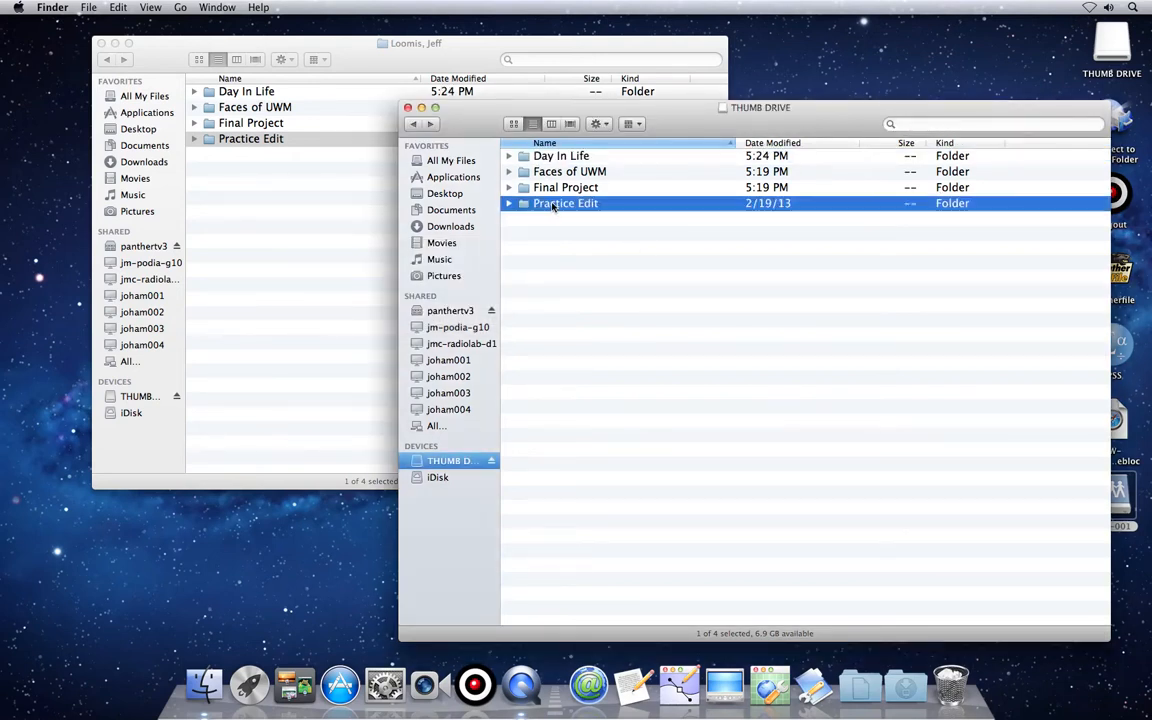
{"action": "mouse_move", "coordinate": [276, 282]}
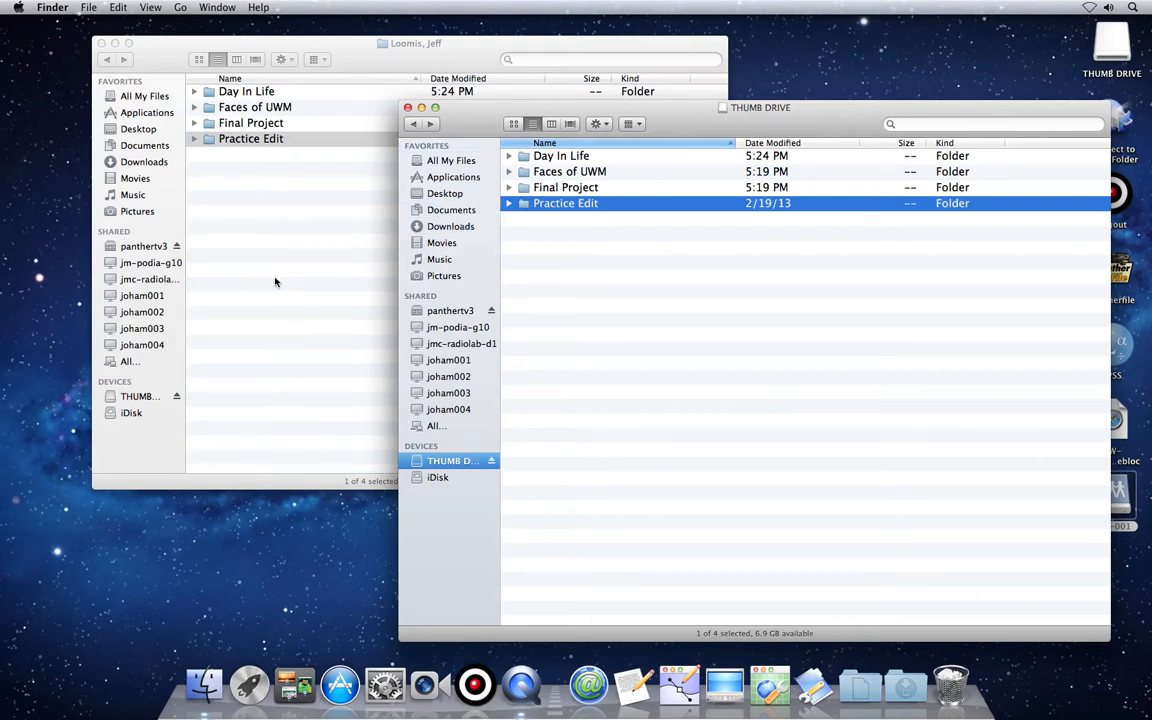